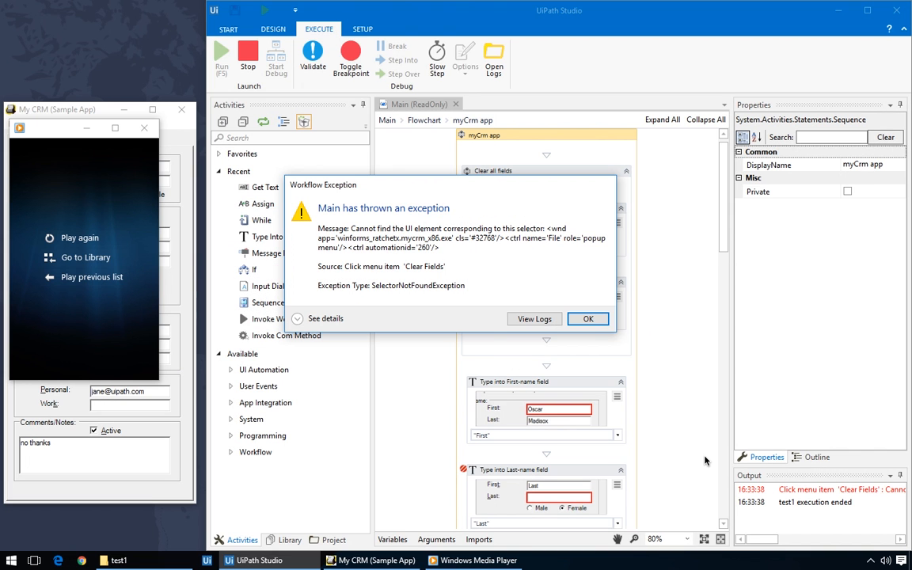
Dismiss the workflow exception and bring up the Sap.com SYNC login sequence.
click(589, 318)
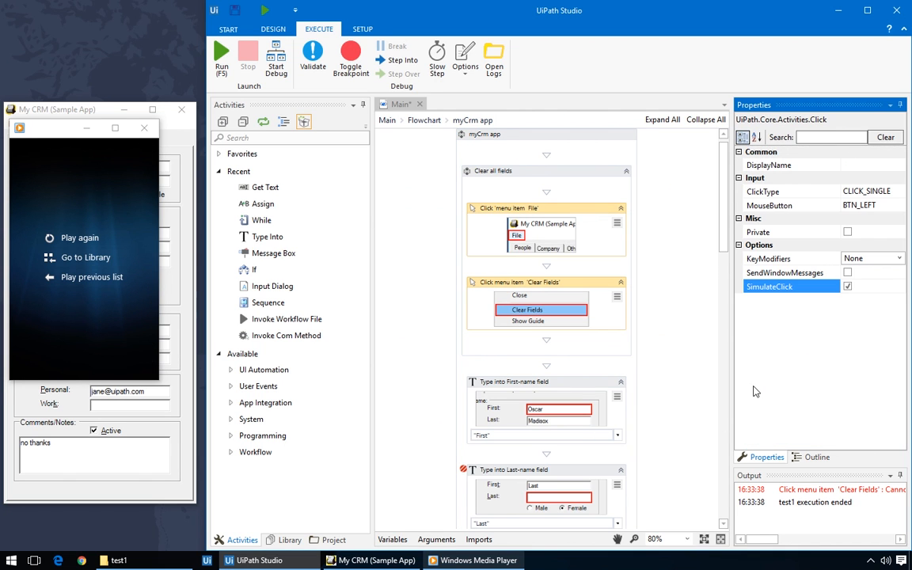
click(218, 56)
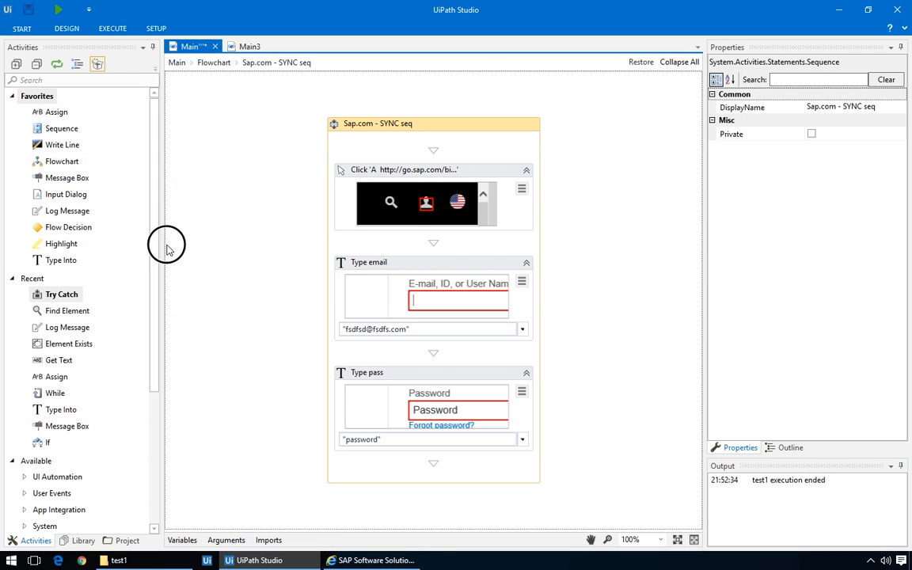
Scroll the Main tab to show the myCrm form-filling sequence.
scroll(up, 3)
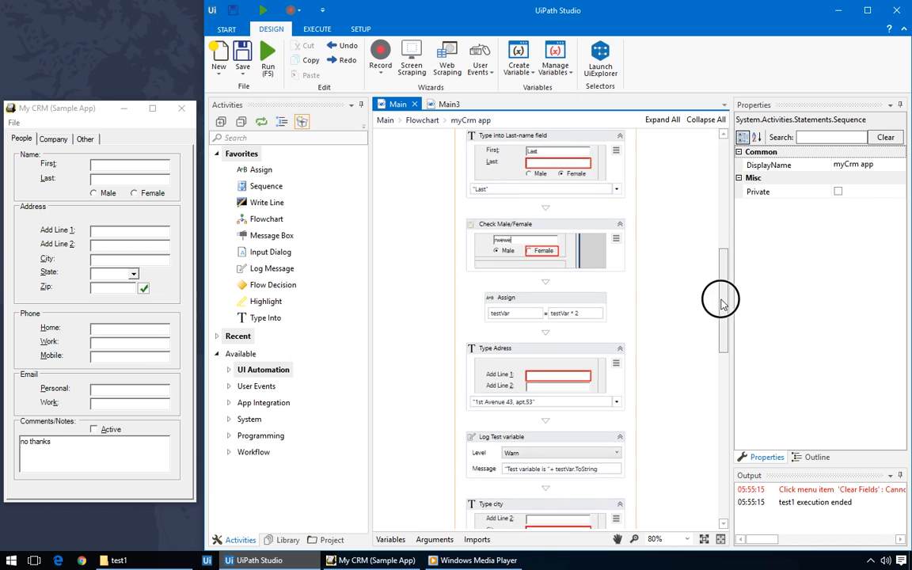
Run the myCrm workflow to fill the CRM form, then show the Execute ribbon.
scroll(down, 3)
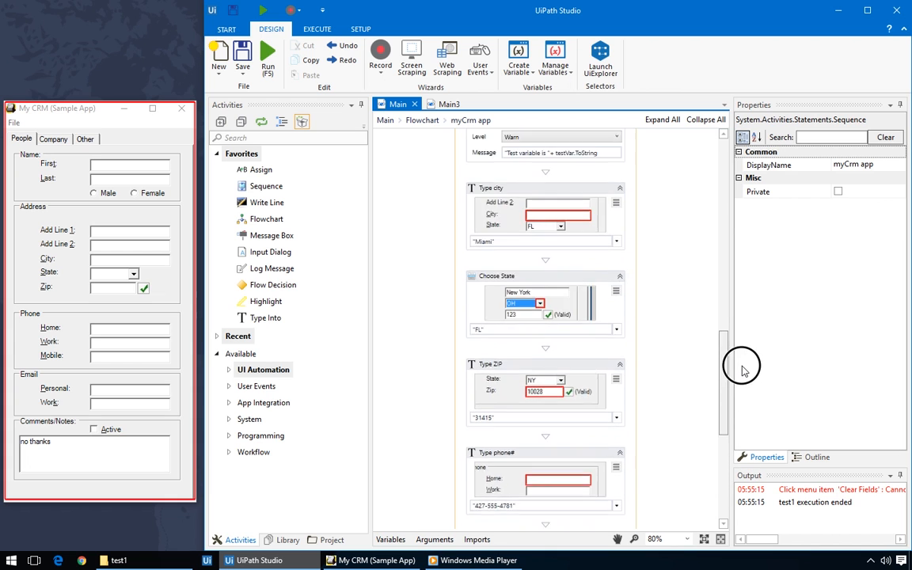
scroll(up, 3)
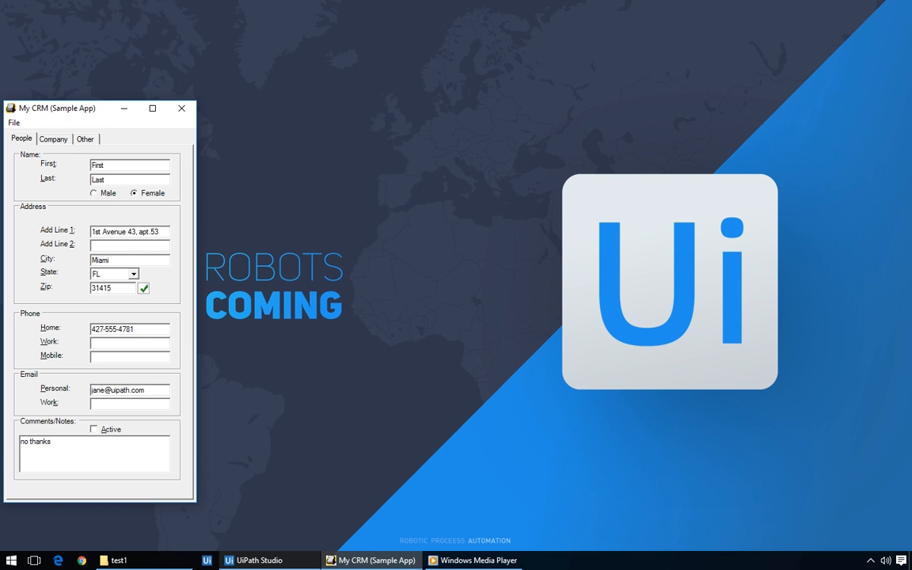
click(257, 561)
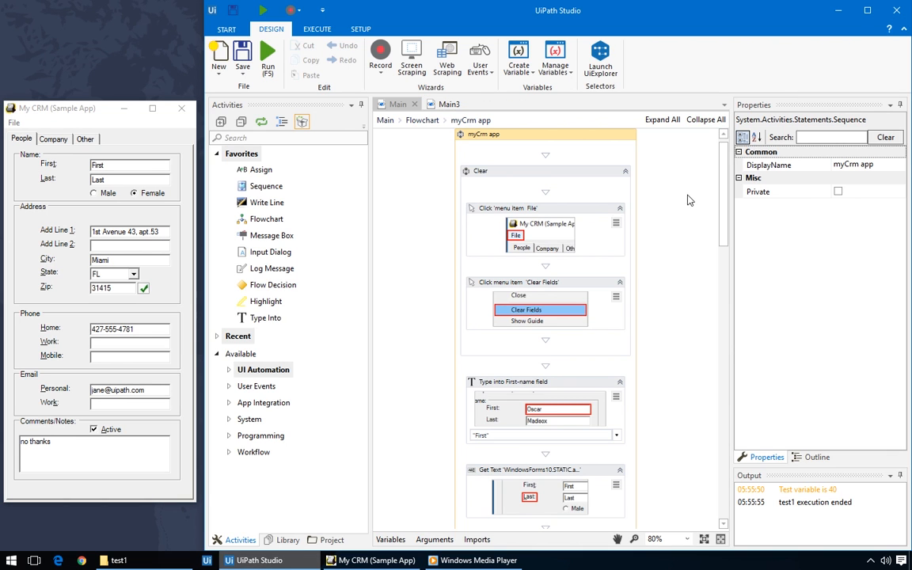
click(316, 29)
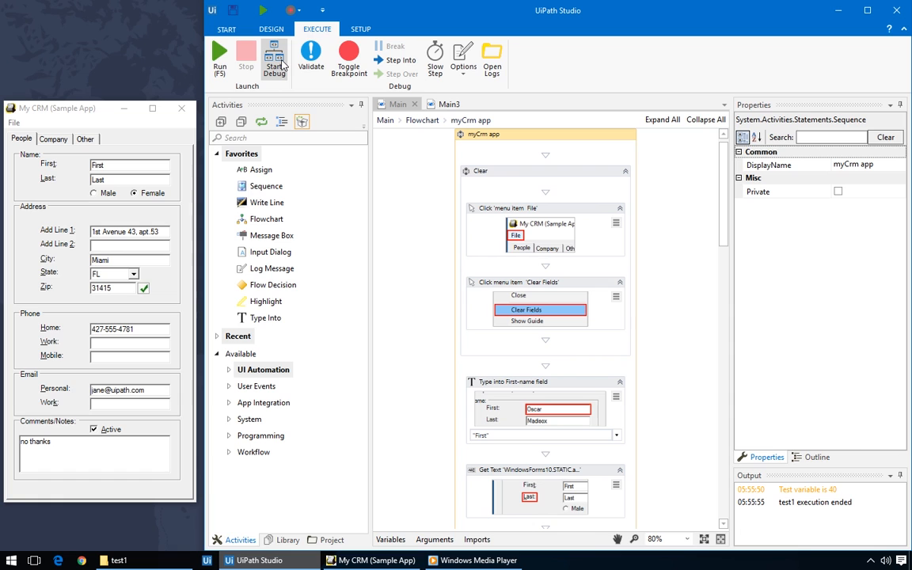
mouse_move(275, 60)
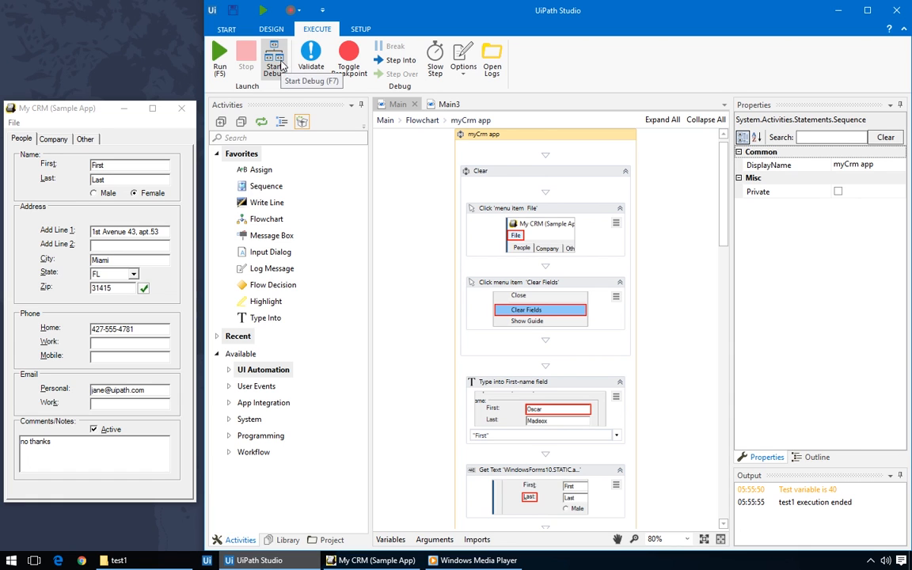
mouse_move(273, 57)
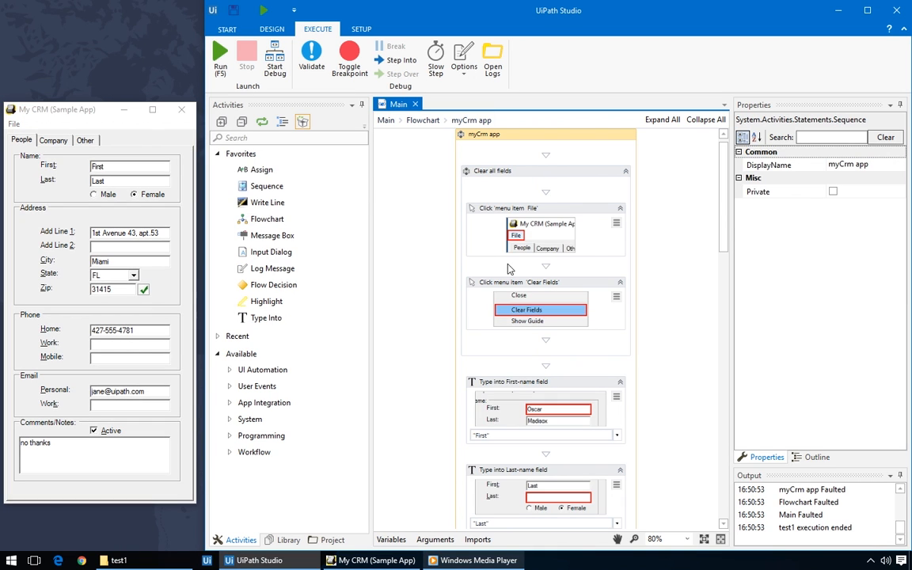
Enable Highlight Elements in debug options and start a debug run of myCrm.
click(464, 57)
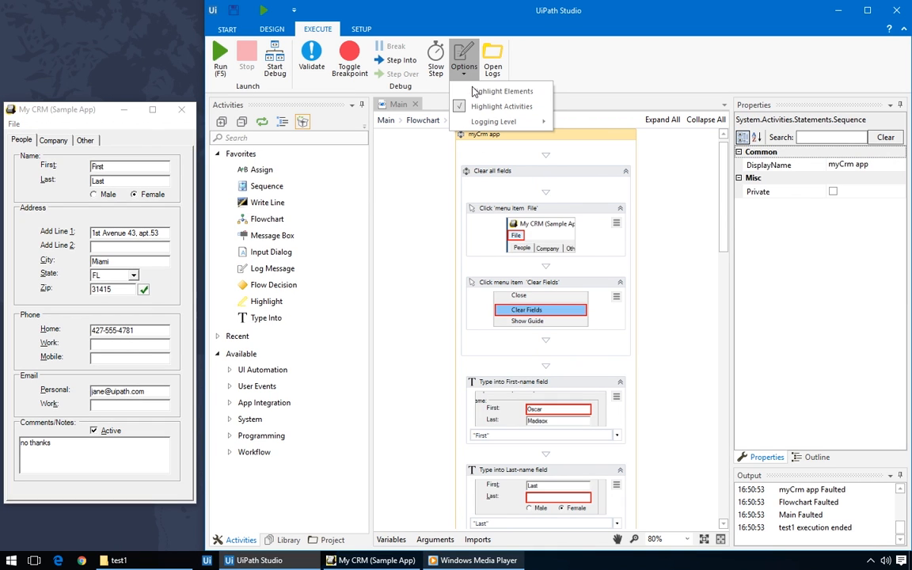
mouse_move(501, 90)
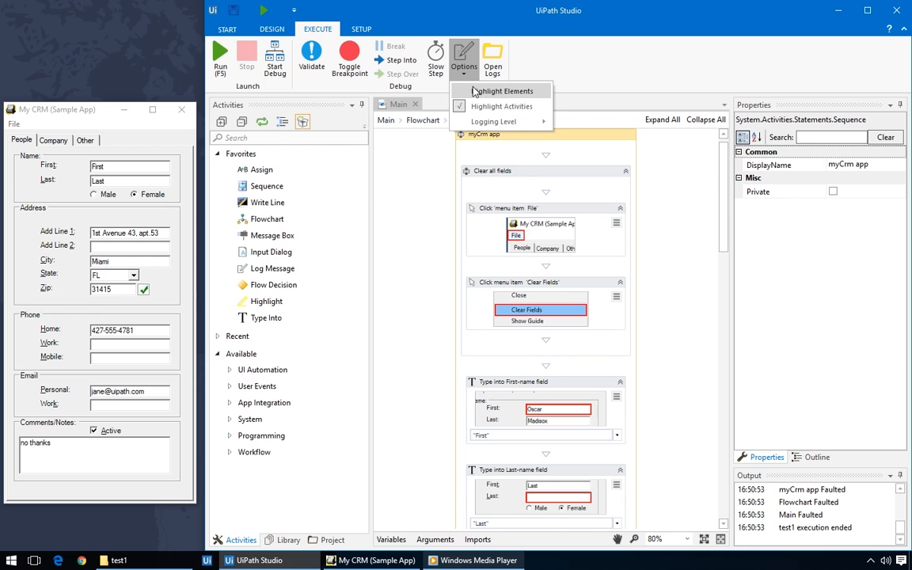
mouse_move(535, 91)
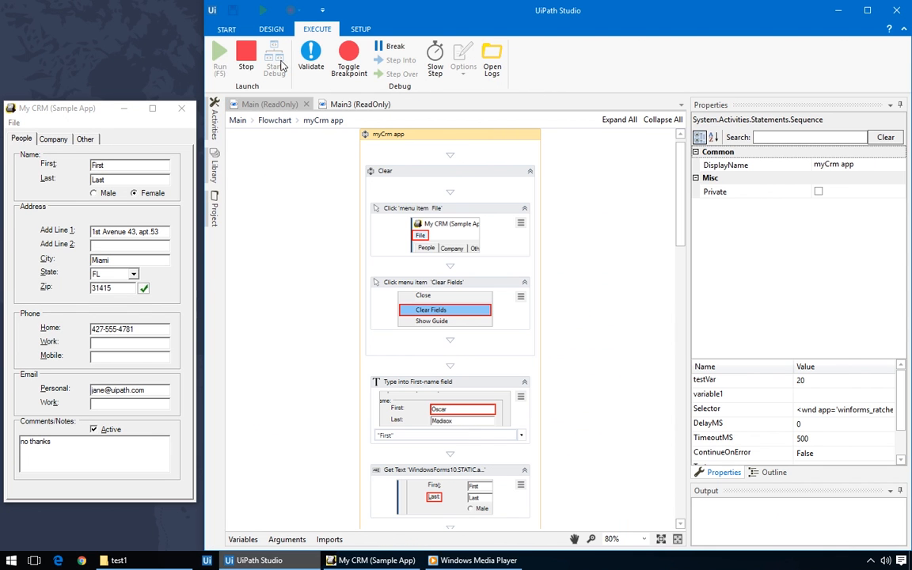
click(13, 122)
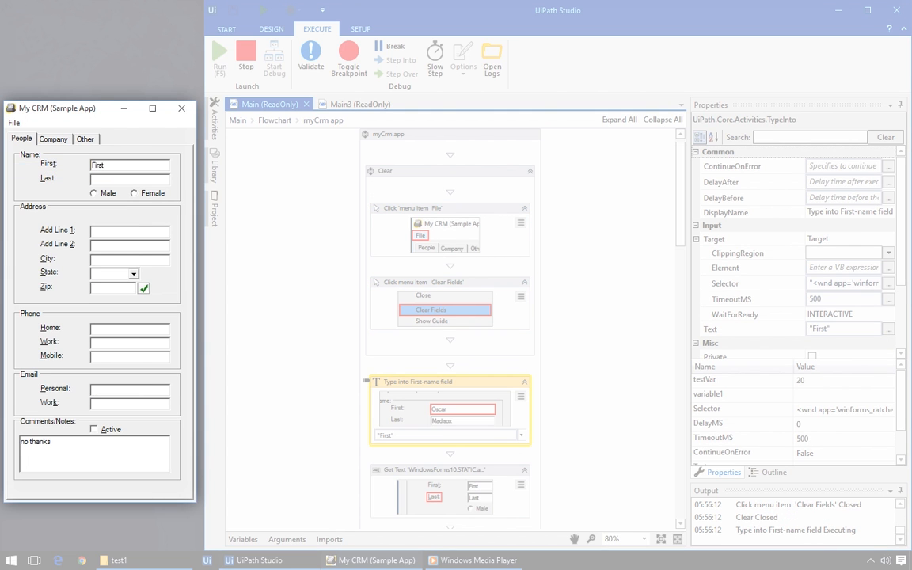
click(450, 469)
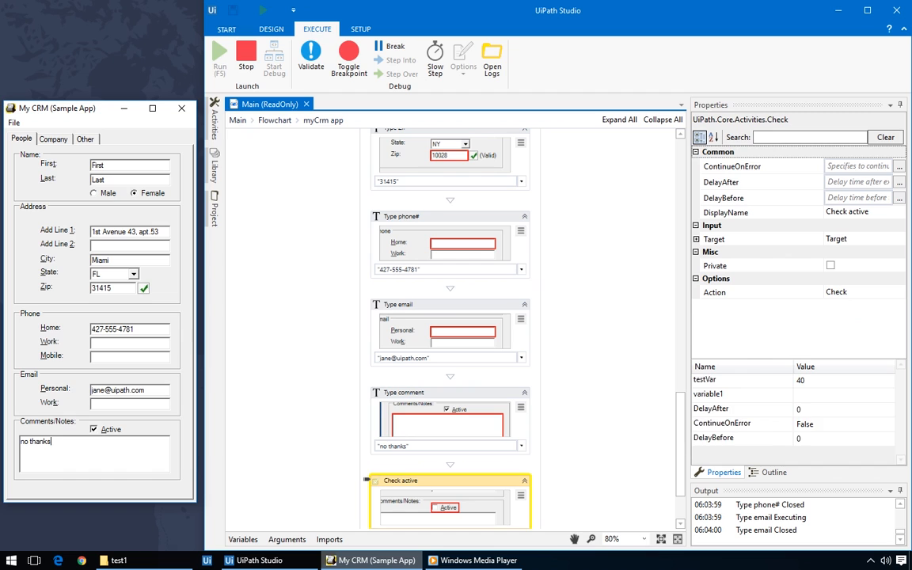
Start another debug run and toggle Slow Step so the form fills slowly to the end.
click(247, 55)
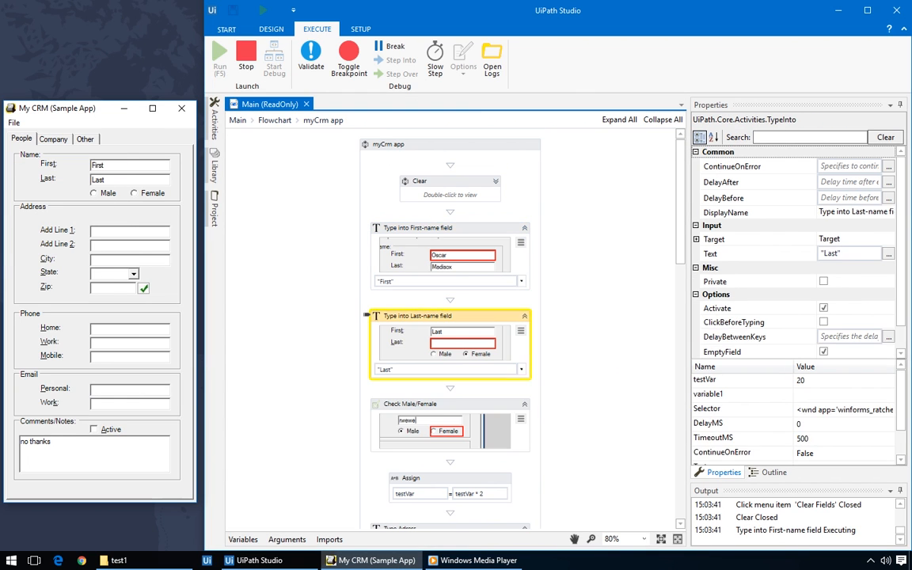
click(434, 60)
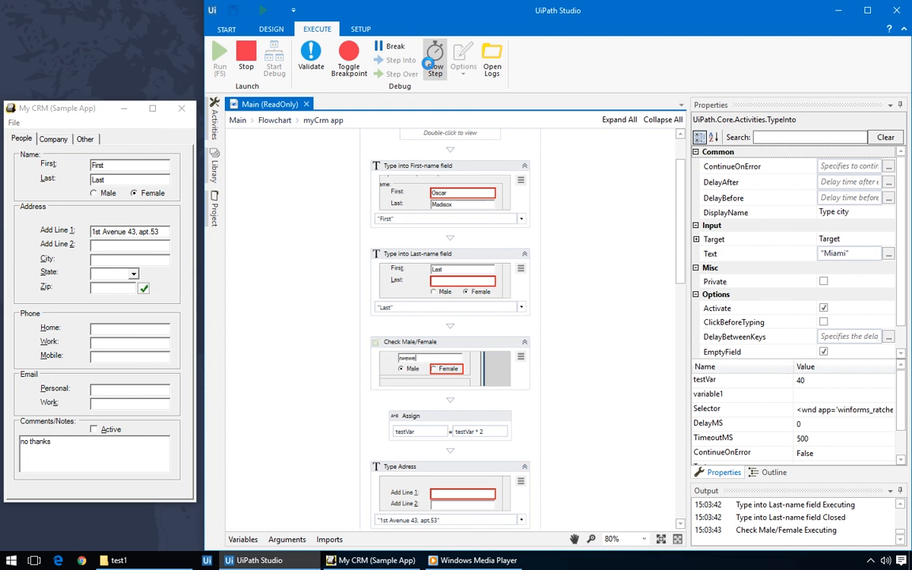
click(434, 55)
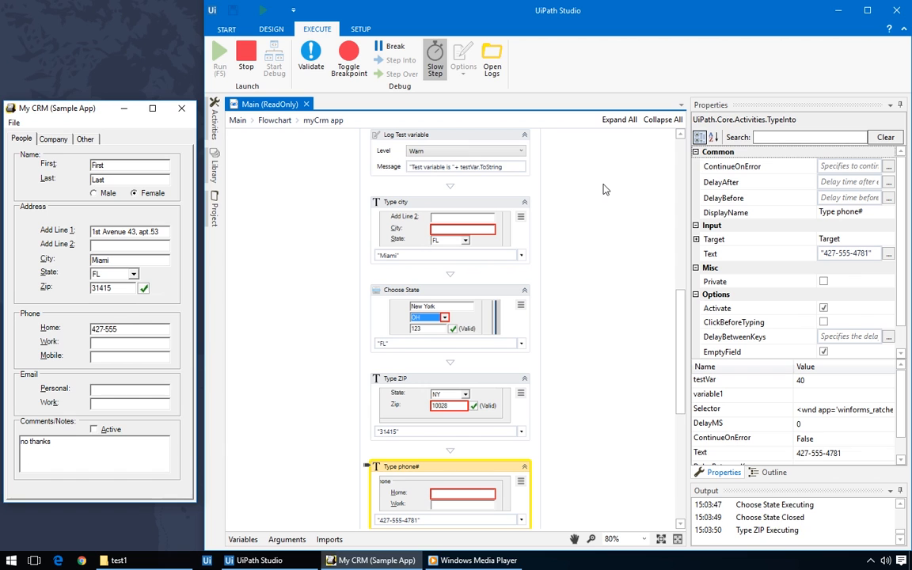
click(434, 60)
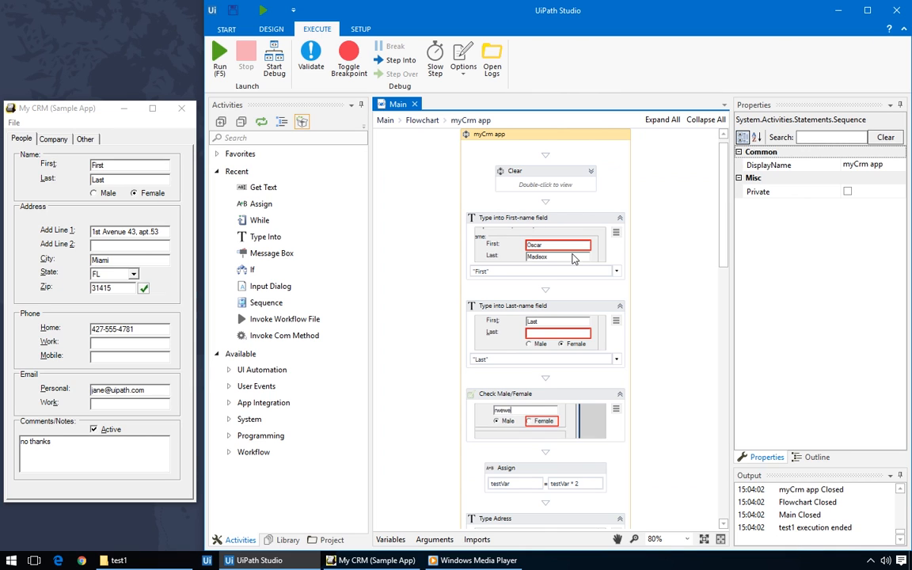
mouse_move(643, 244)
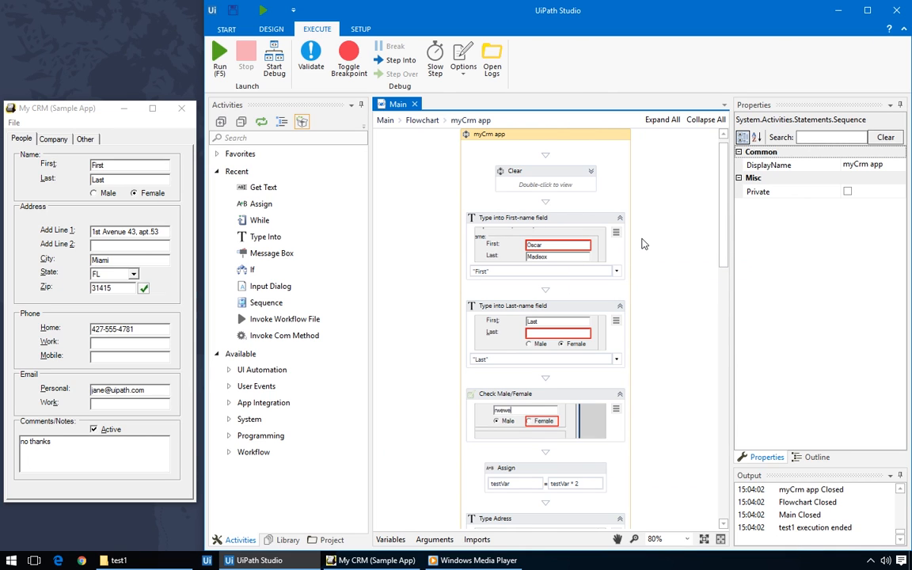
mouse_move(634, 325)
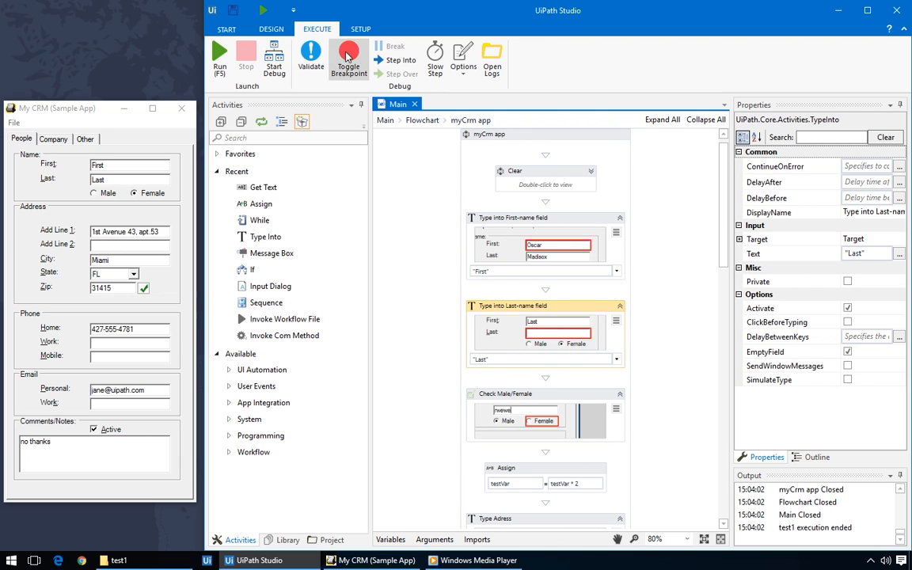
Set a breakpoint on the Type into Last-name activity and debug until it pauses there.
click(462, 304)
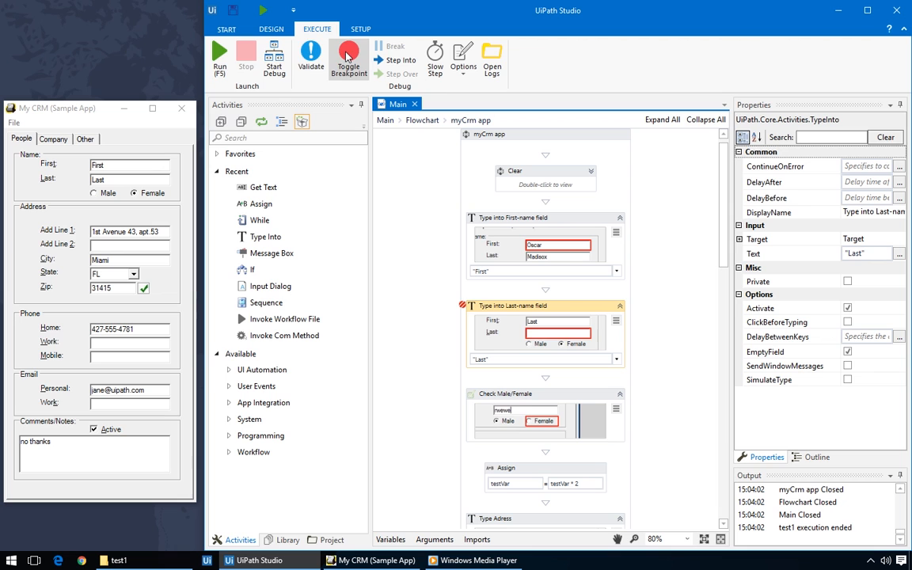
mouse_move(388, 161)
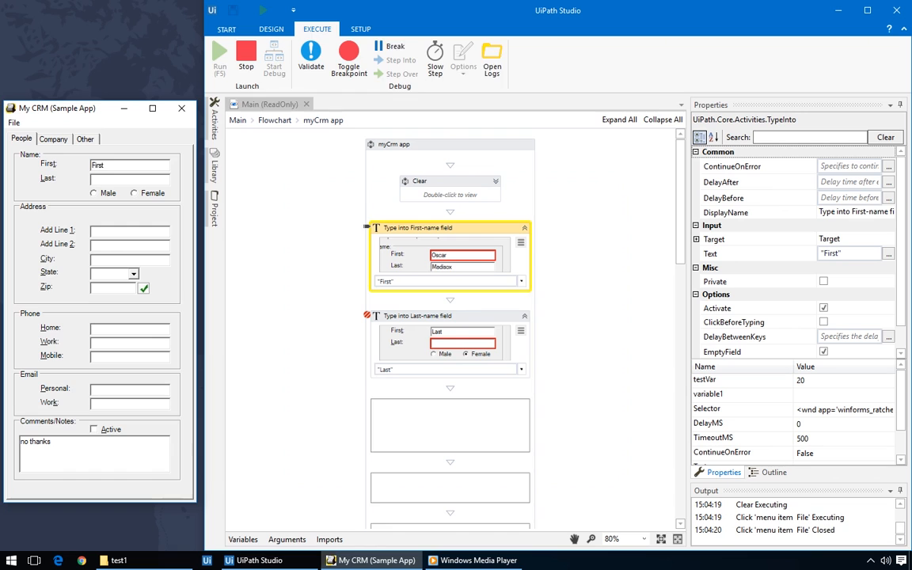
click(408, 60)
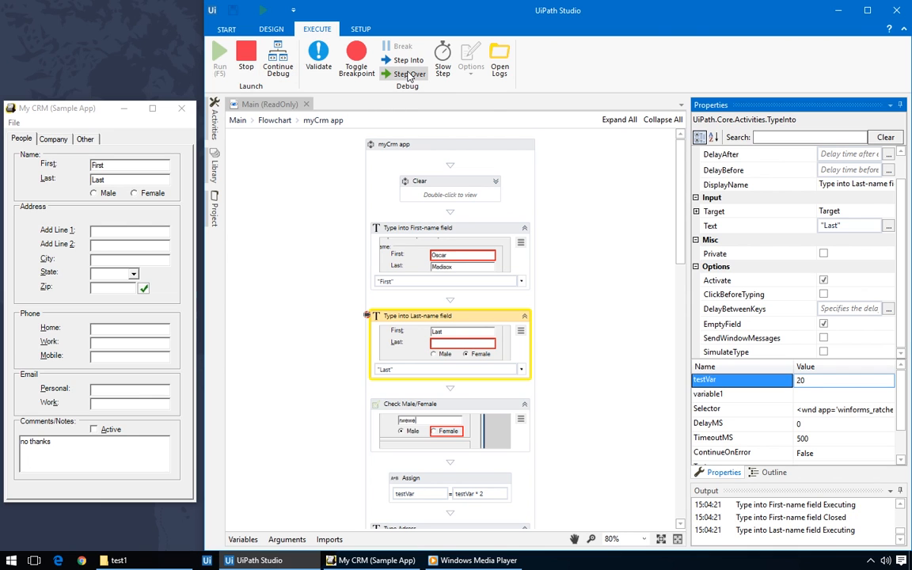
Step over the remaining activities one by one until the run ends.
click(407, 74)
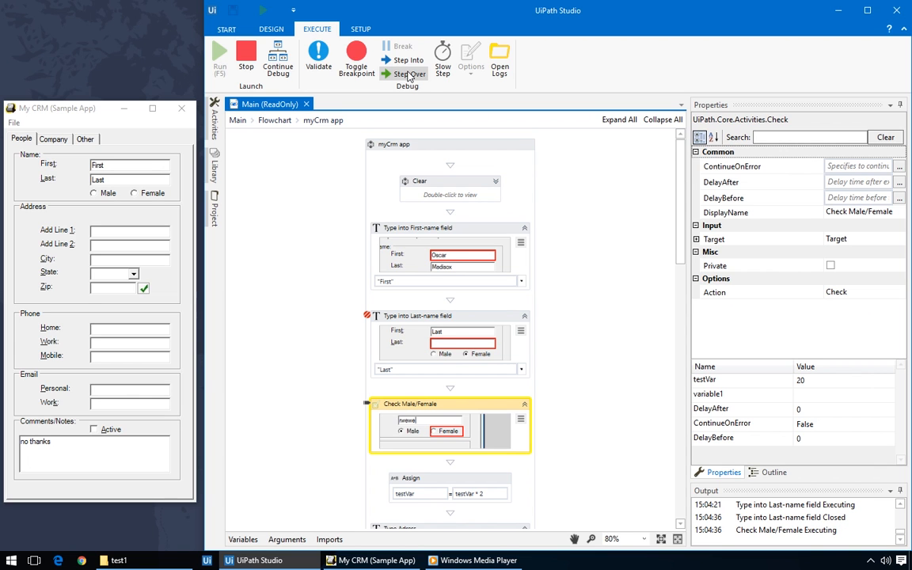
click(407, 75)
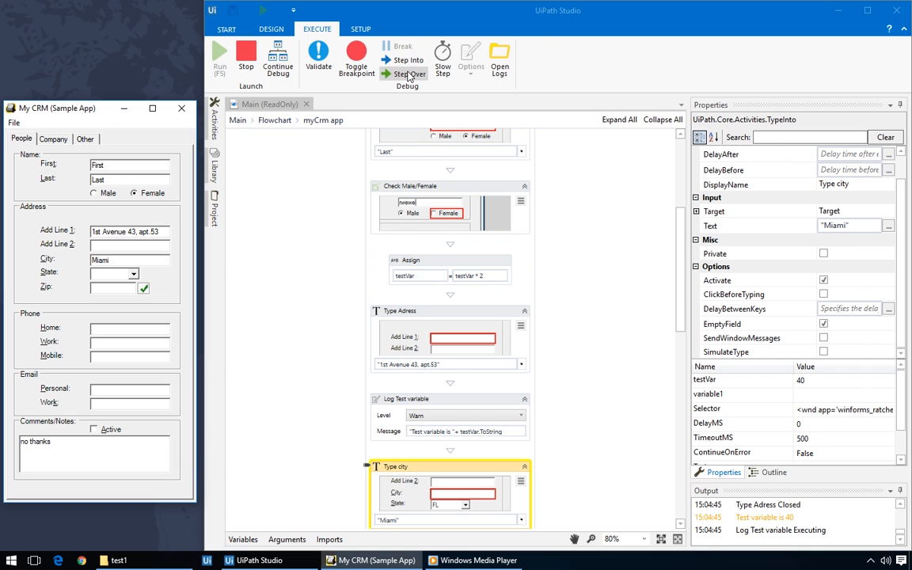
click(407, 74)
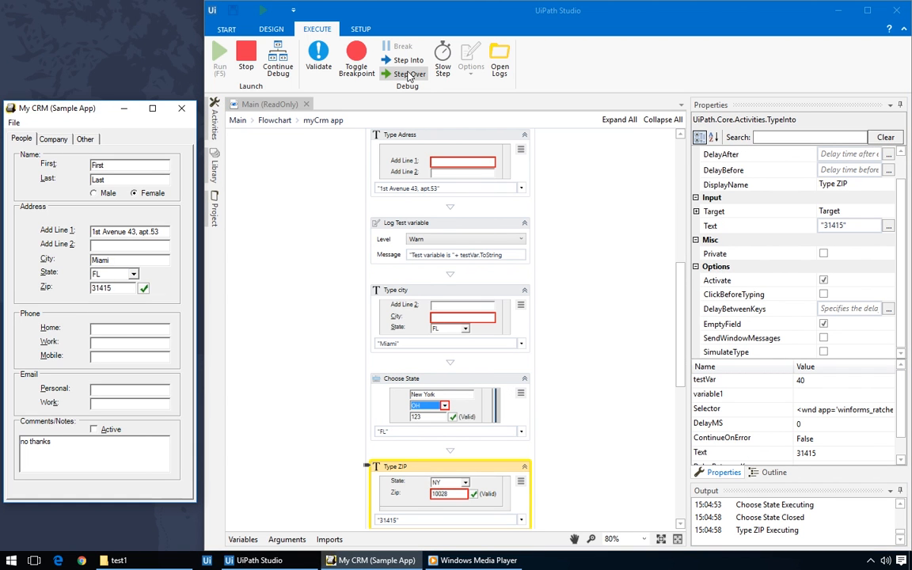
click(407, 74)
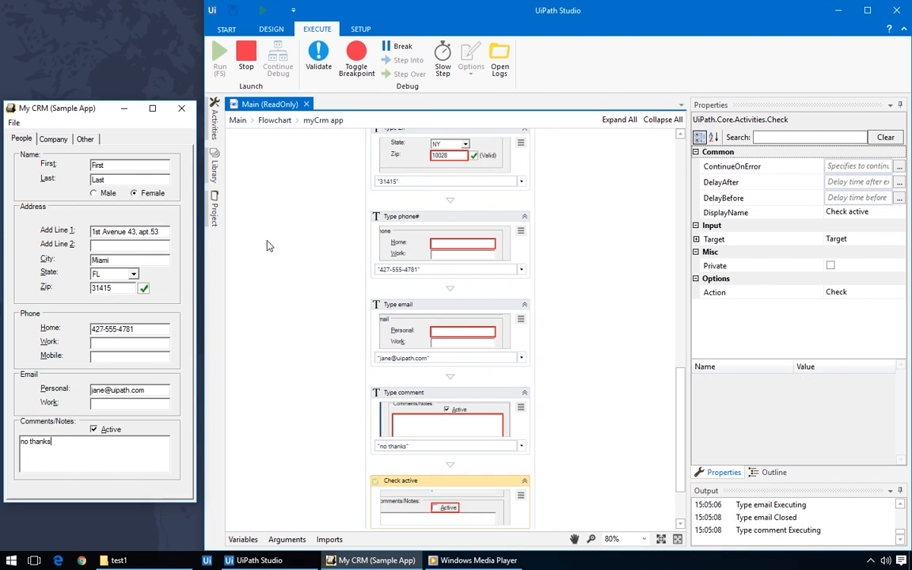
click(247, 56)
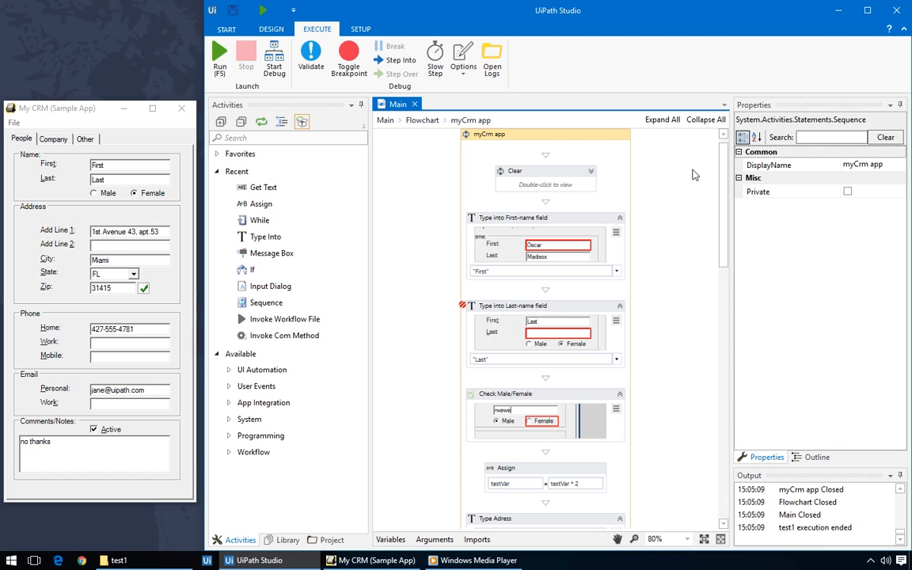
Continue the debug session until execution returns myCrm to design mode.
click(218, 55)
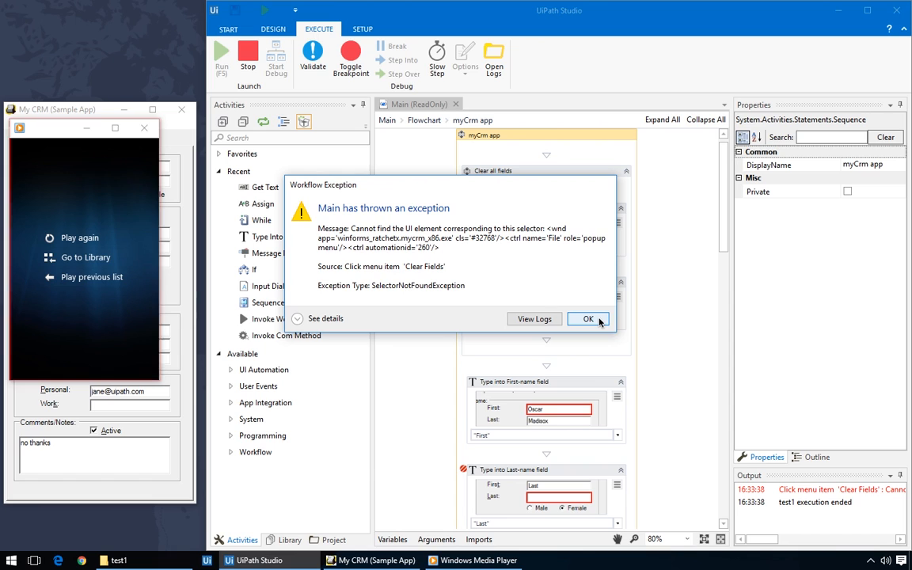
Dismiss the exception and expand Clear all fields to show its File and Clear Fields clicks.
click(589, 319)
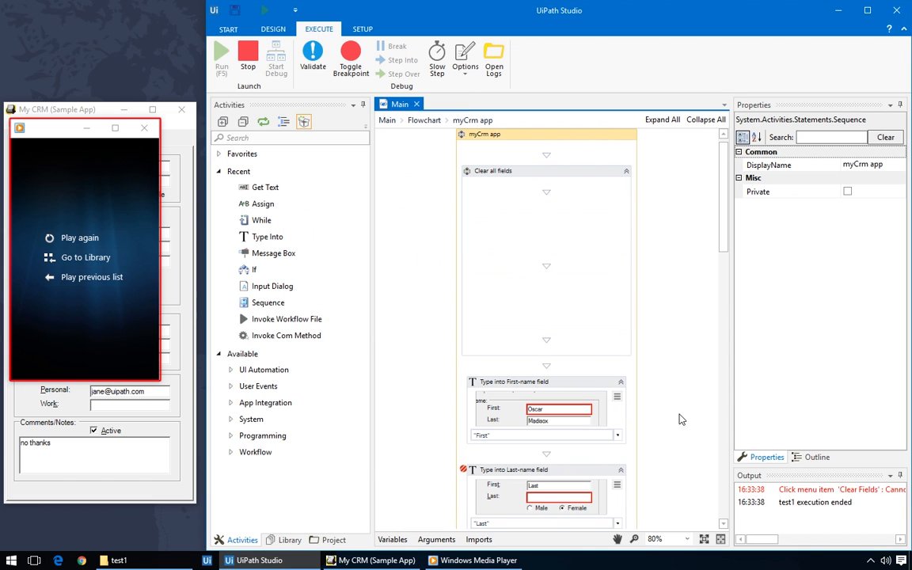
click(247, 56)
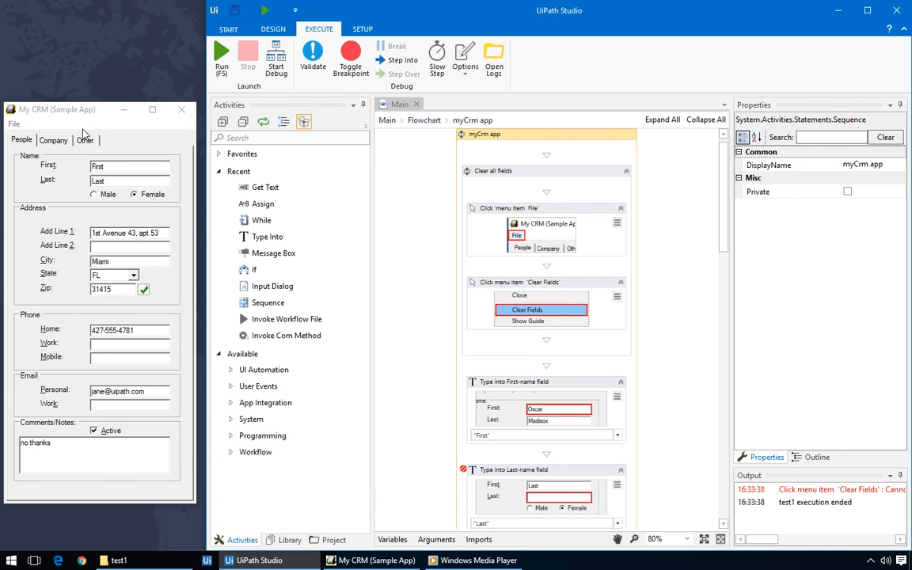
mouse_move(386, 423)
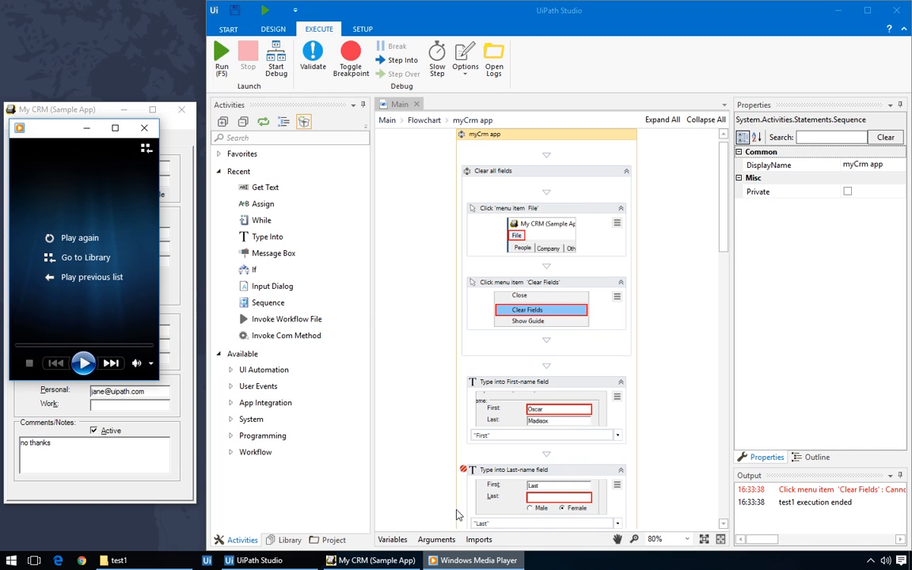
Enable SimulateClick on the 'Click menu item Clear Fields' activity.
click(542, 309)
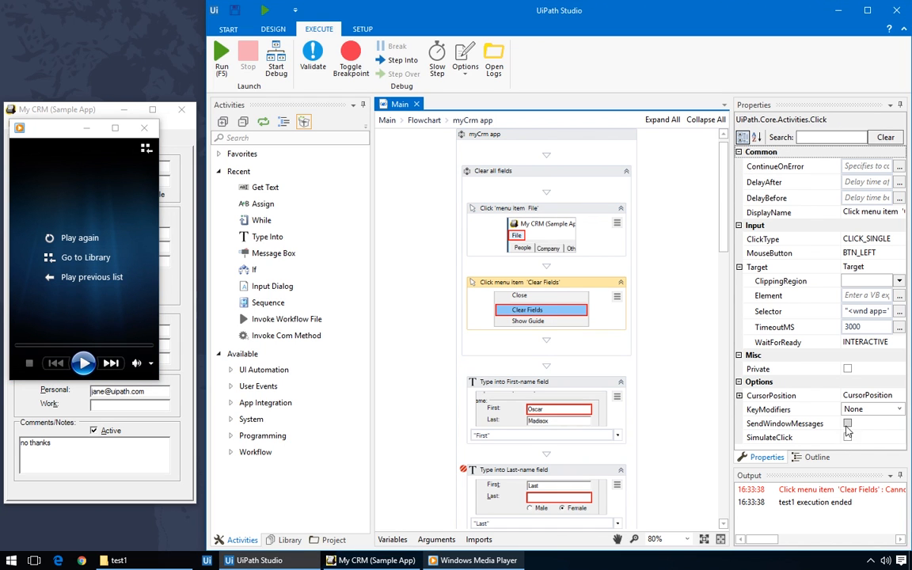
click(770, 437)
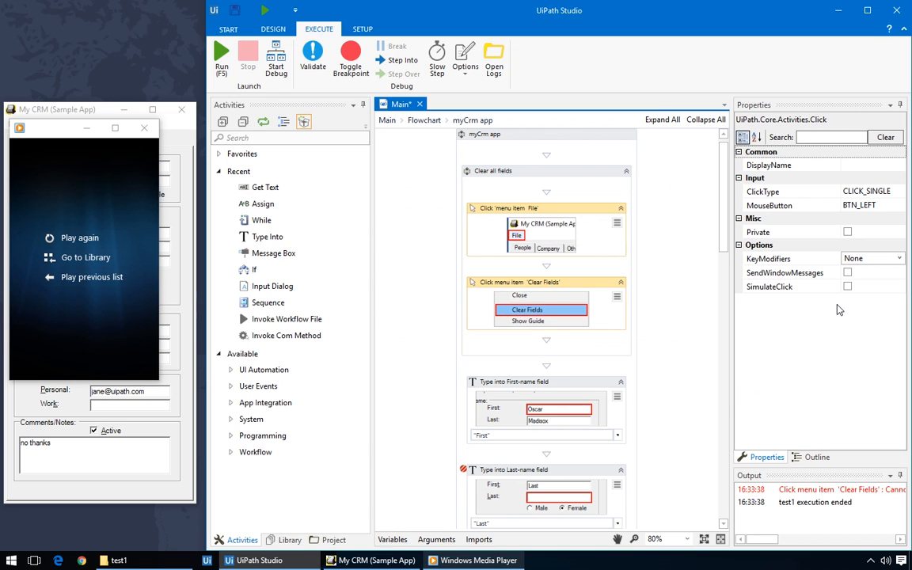
click(847, 285)
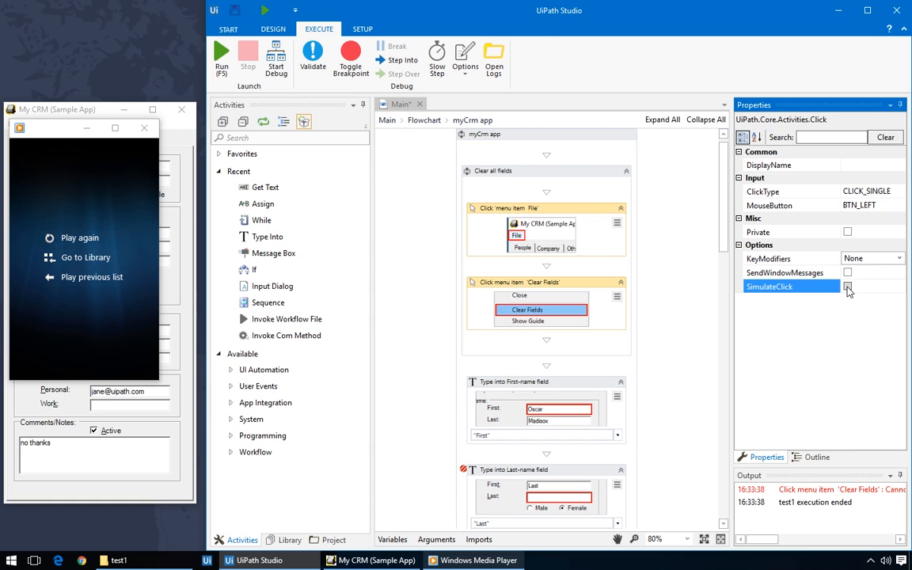
click(848, 285)
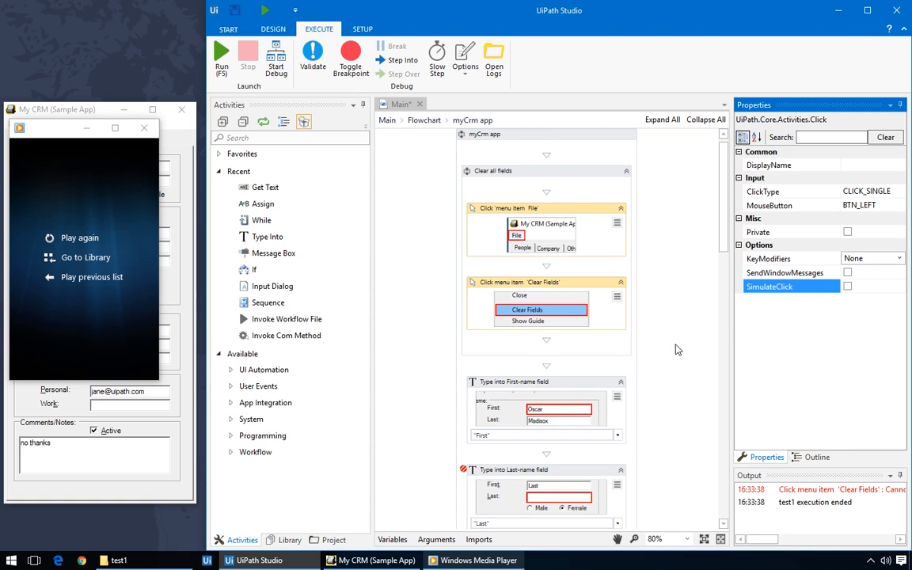
click(488, 133)
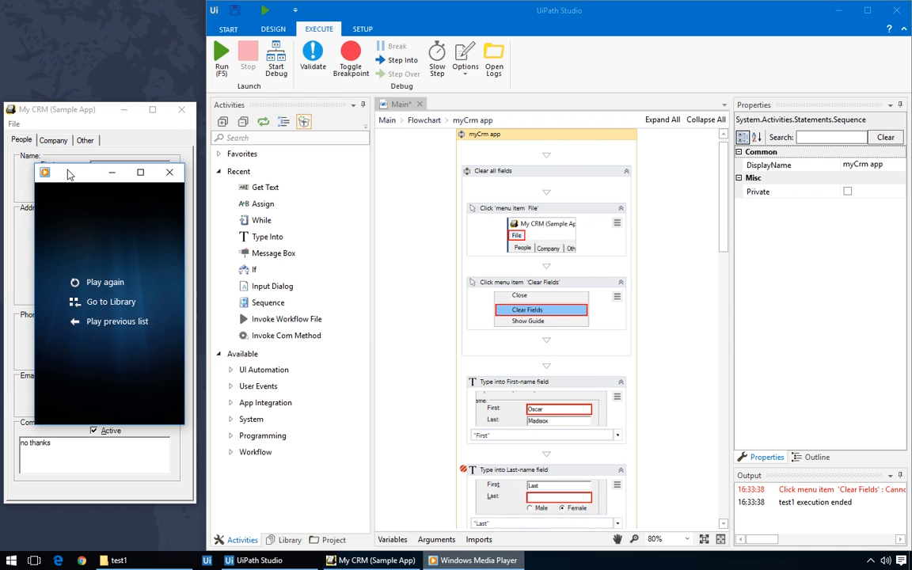
click(13, 124)
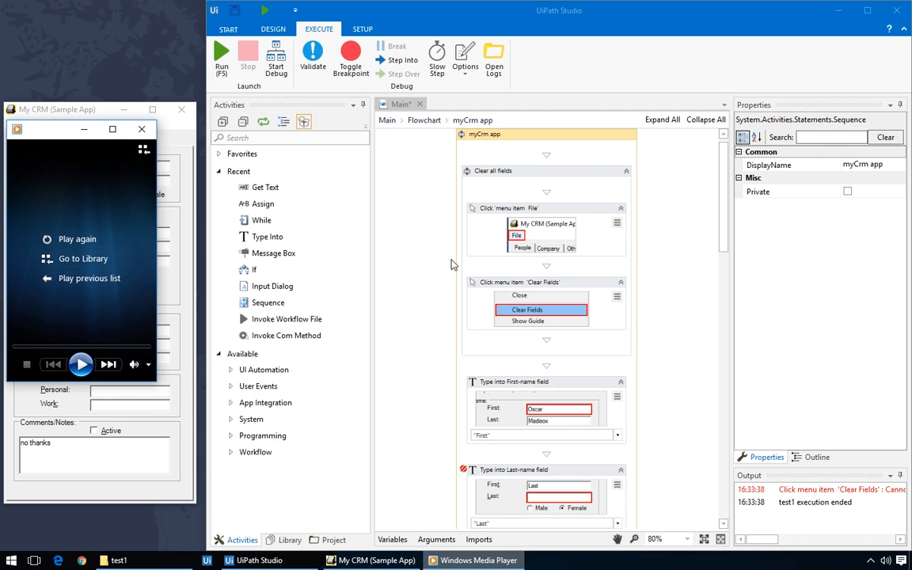
mouse_move(724, 272)
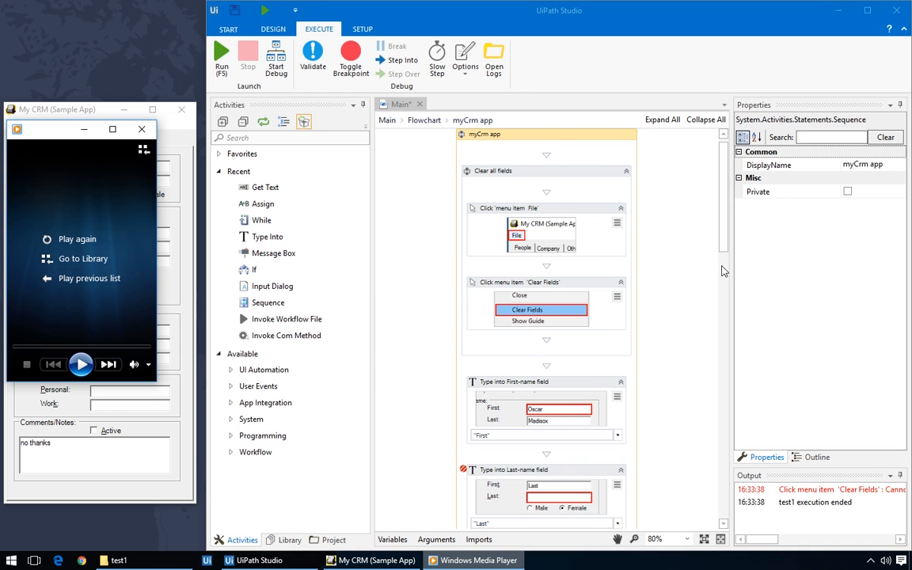
Rerun the myCrm workflow to test the simulated menu click.
click(542, 309)
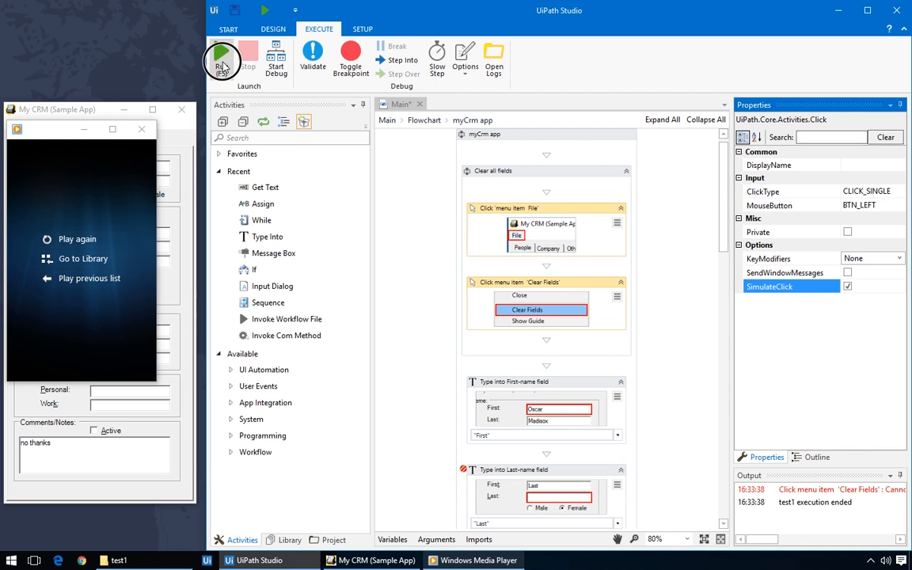
click(223, 62)
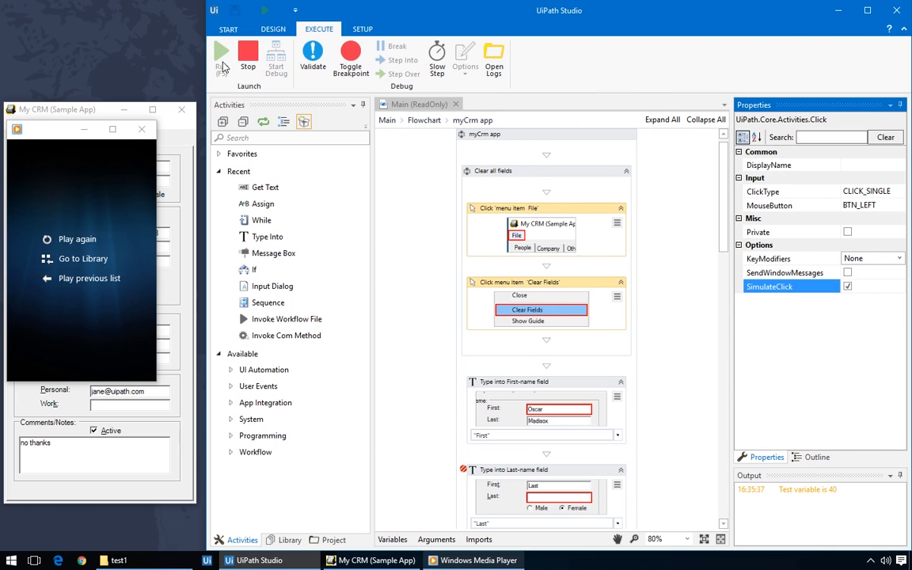
click(247, 53)
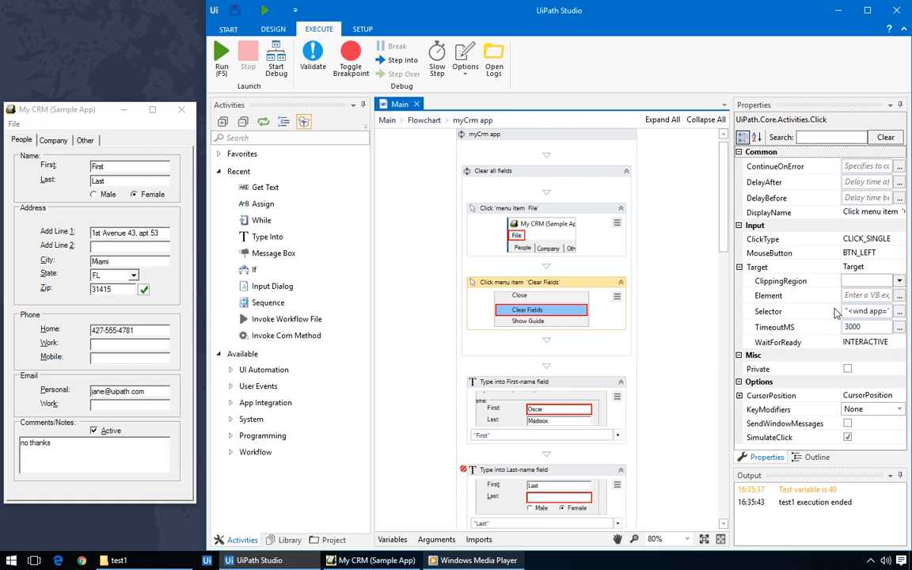
Inspect the File menu click's selector attributes in the Selector Editor.
click(899, 310)
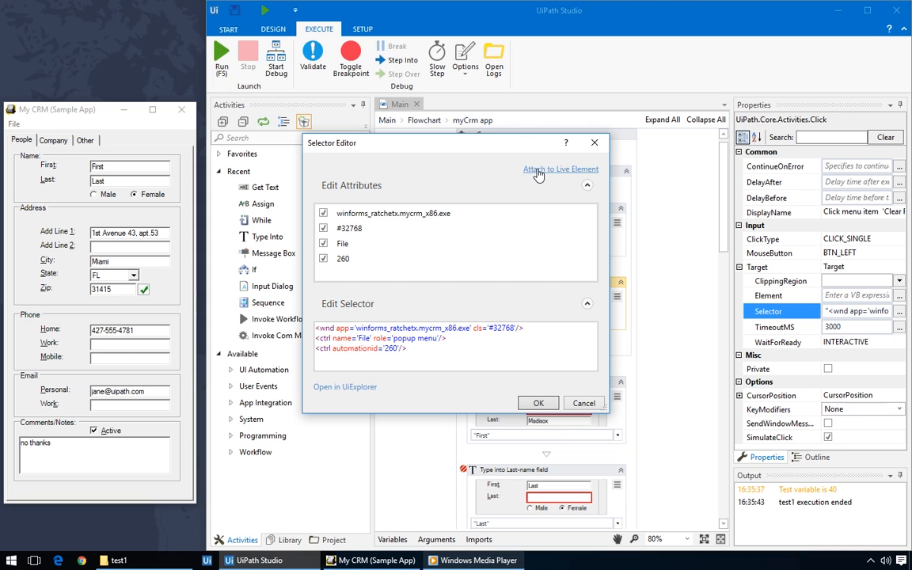
mouse_move(564, 332)
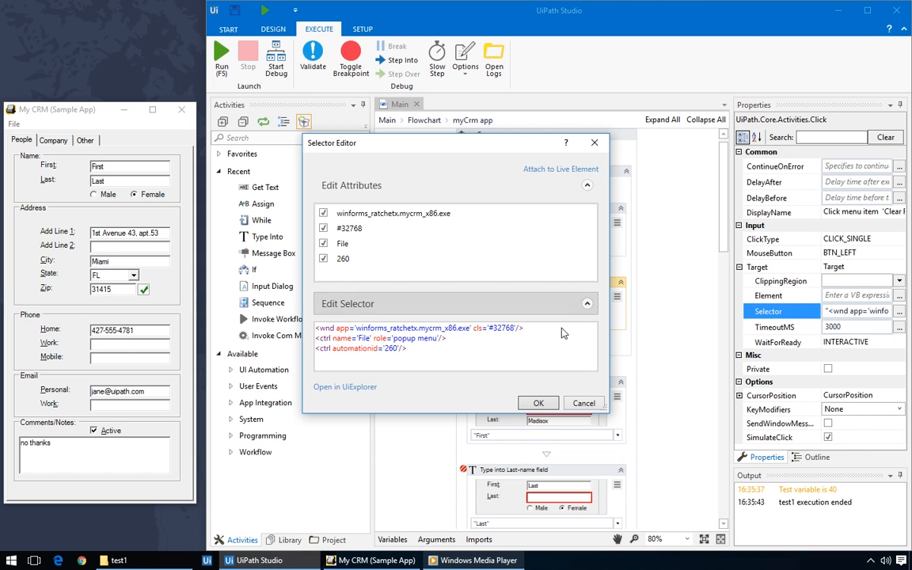
click(584, 404)
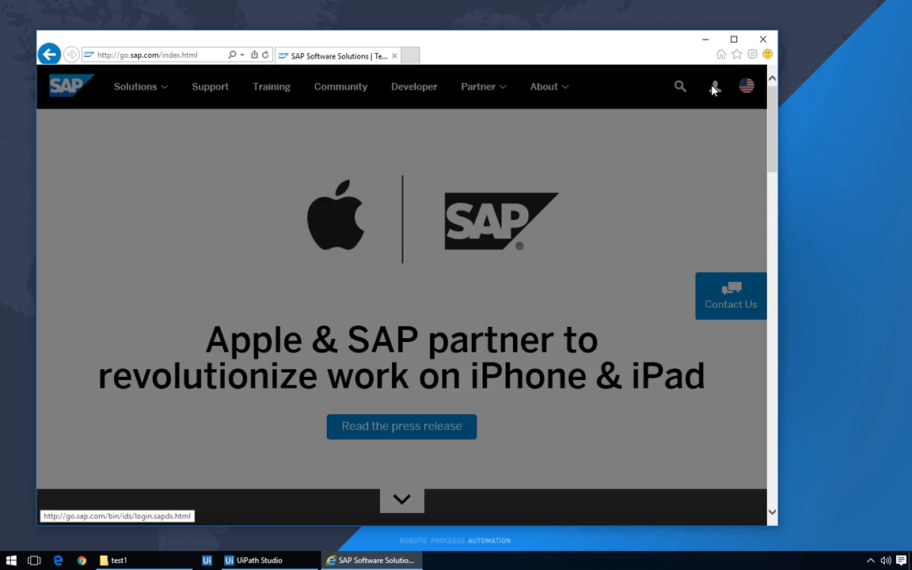
Bring up SAP Log On from the person icon and fill in the email and password.
click(712, 86)
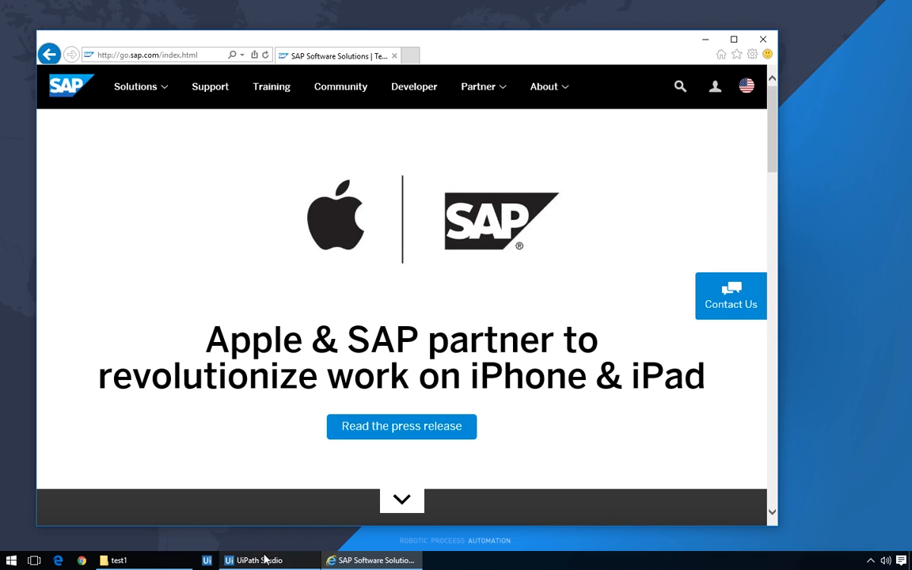
click(260, 561)
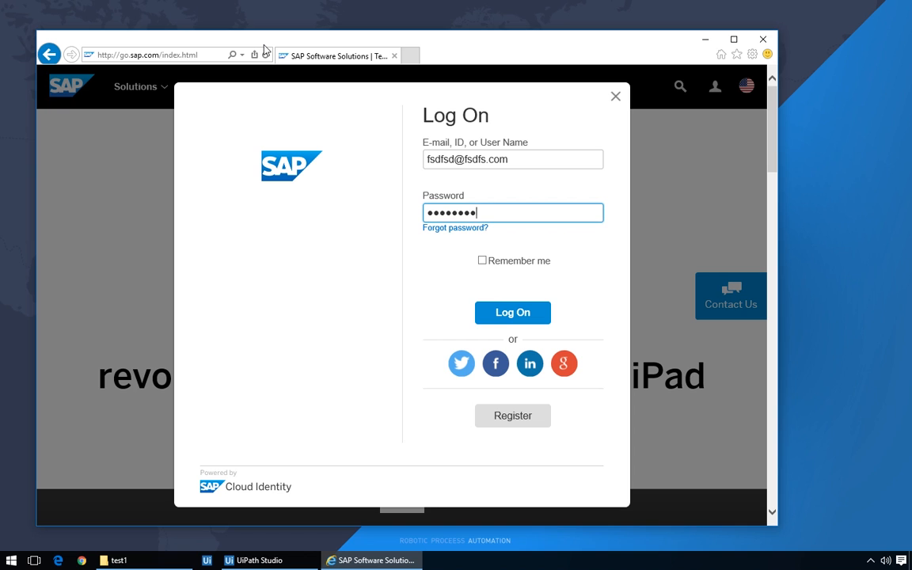
click(260, 560)
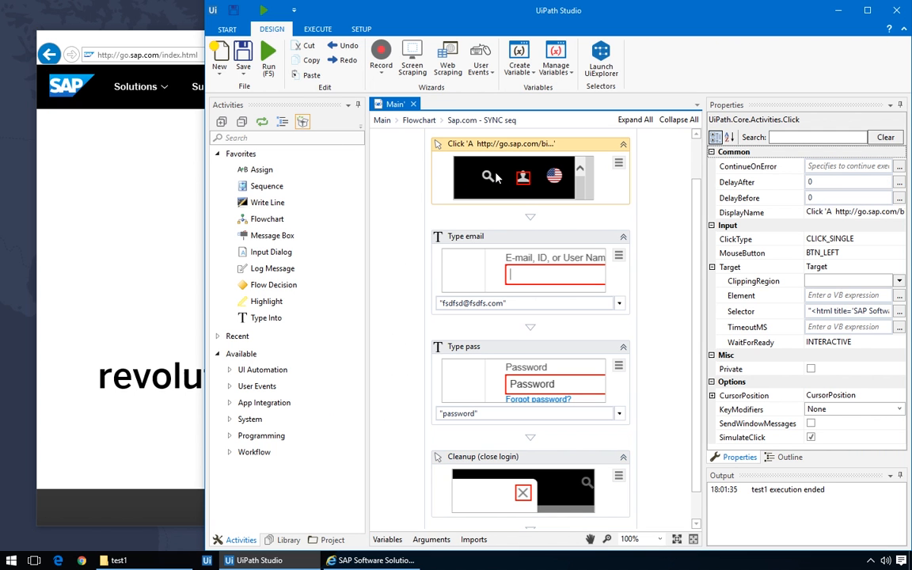
click(848, 326)
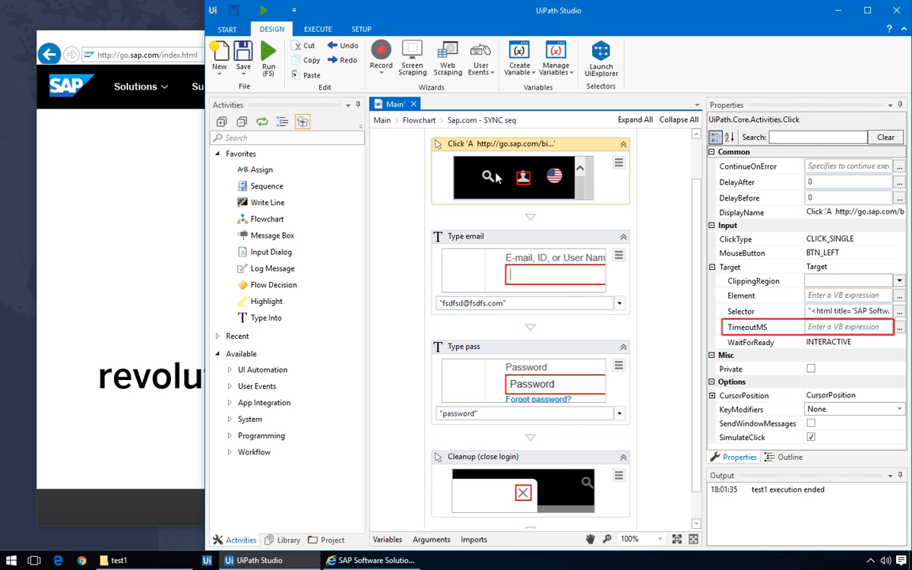
mouse_move(498, 199)
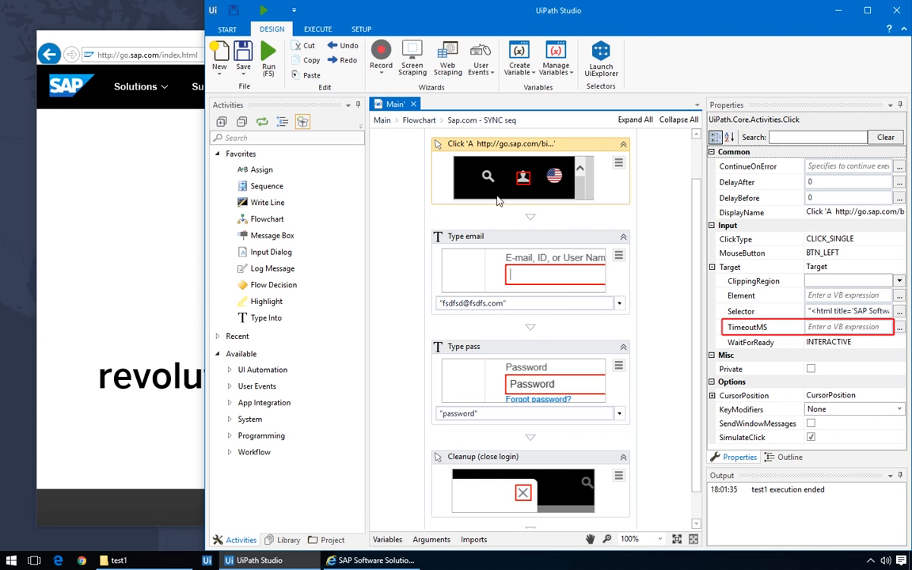
click(466, 236)
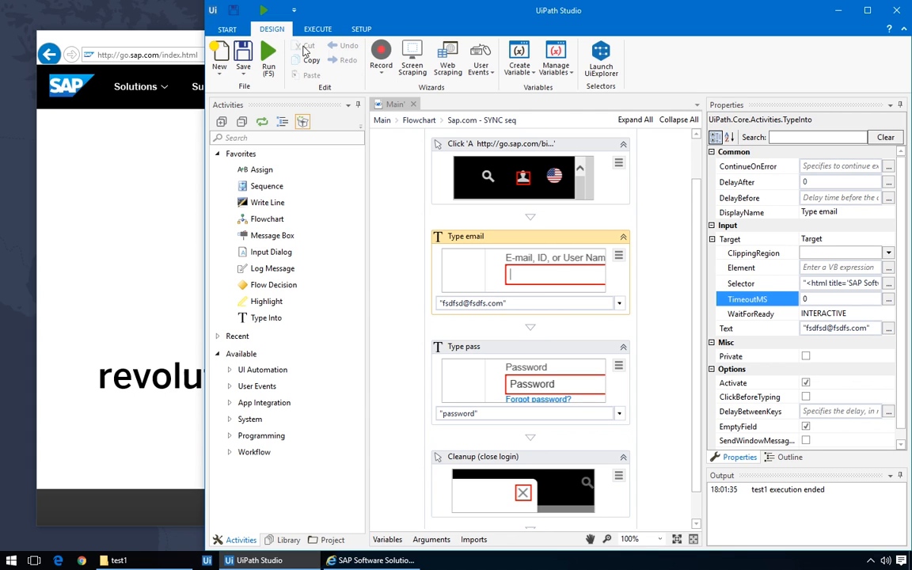
Run the workflow and acknowledge the SelectorNotFoundException raised by Type email.
click(372, 561)
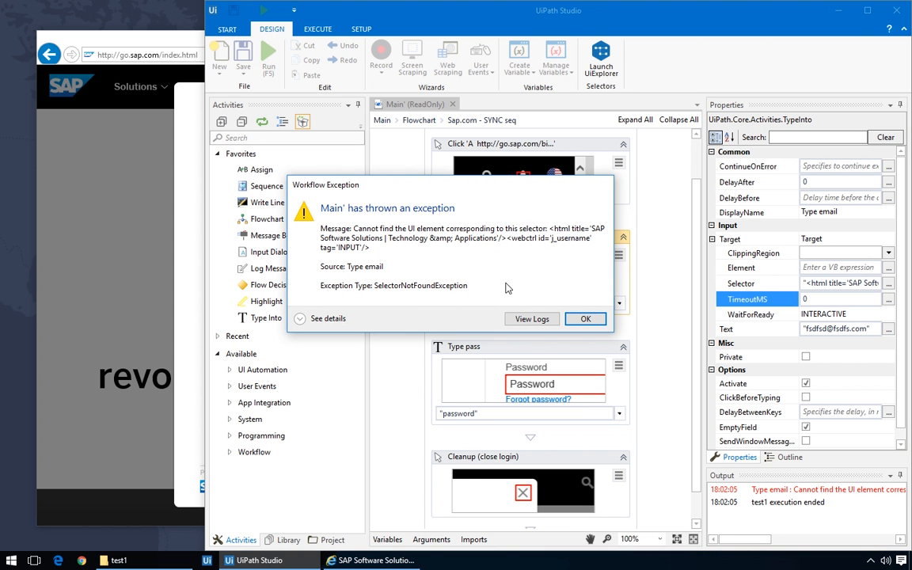
click(586, 318)
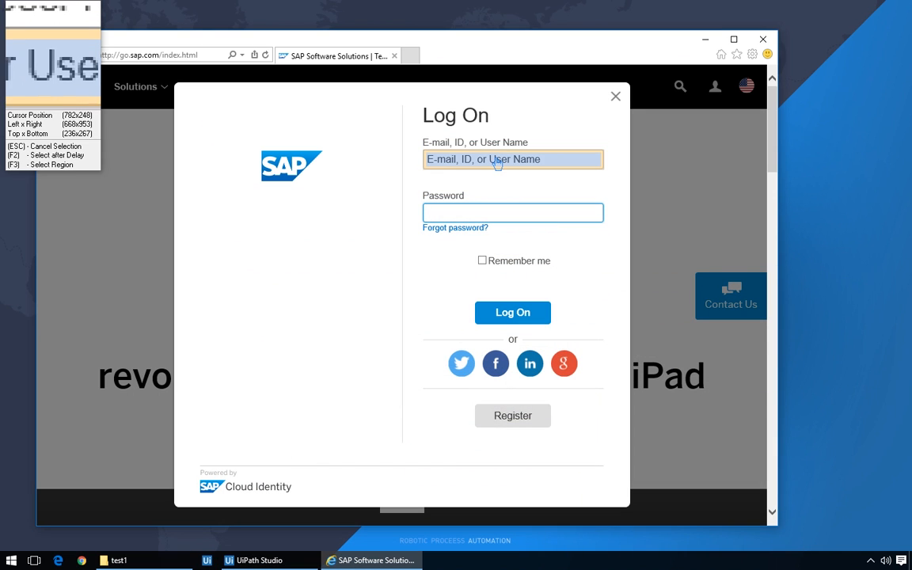
Check for the email field on Log On and store the result in a new 'ema' variable.
click(260, 560)
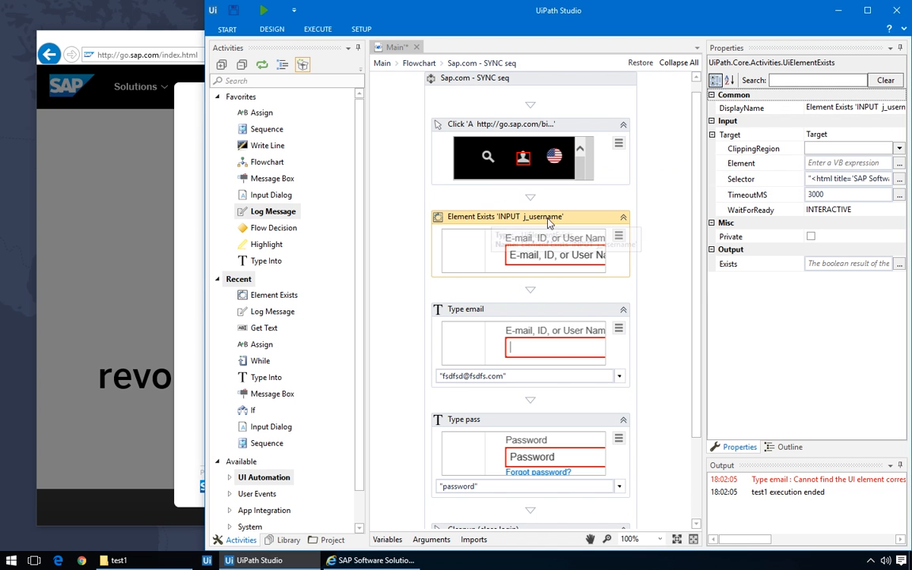
click(757, 263)
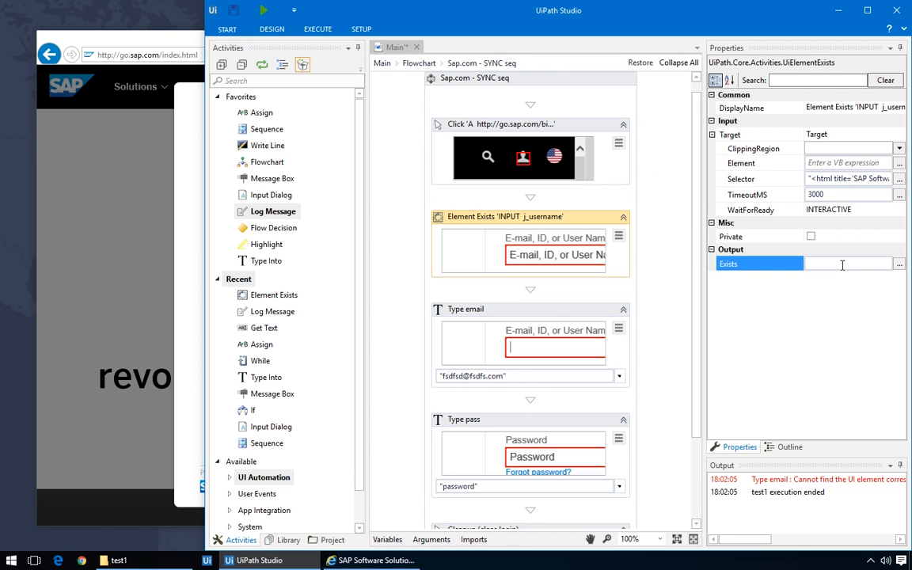
click(840, 263)
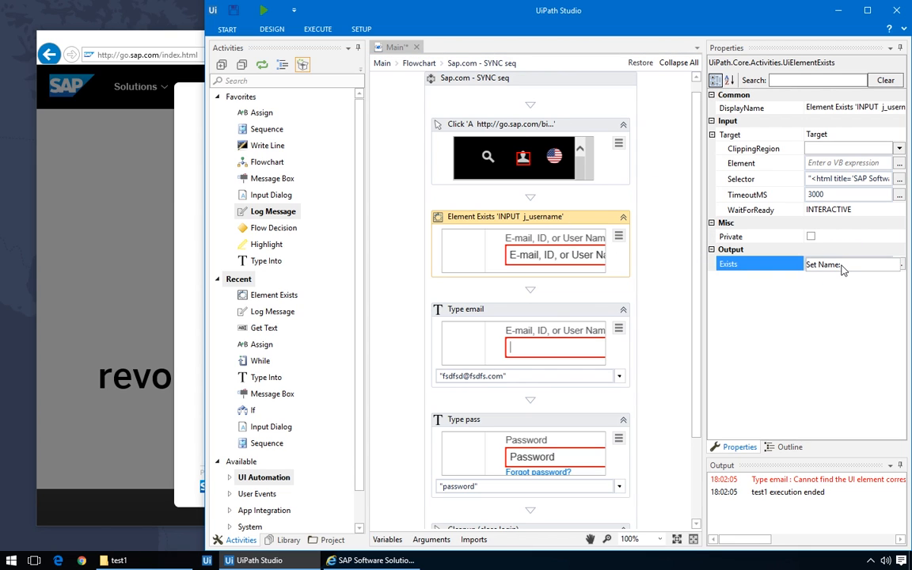
text(ema)
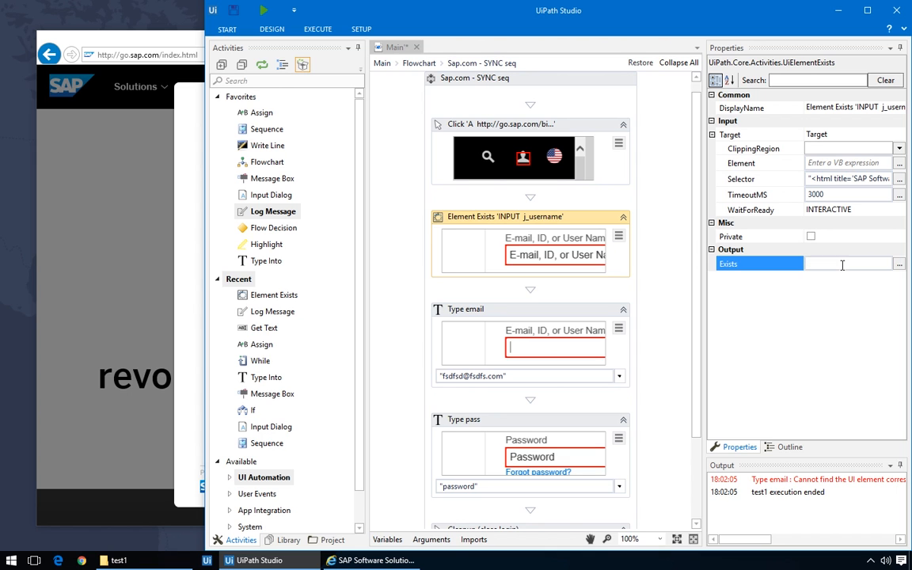
Log the existence result at Warn level, then close the SAP Log On dialog.
click(621, 328)
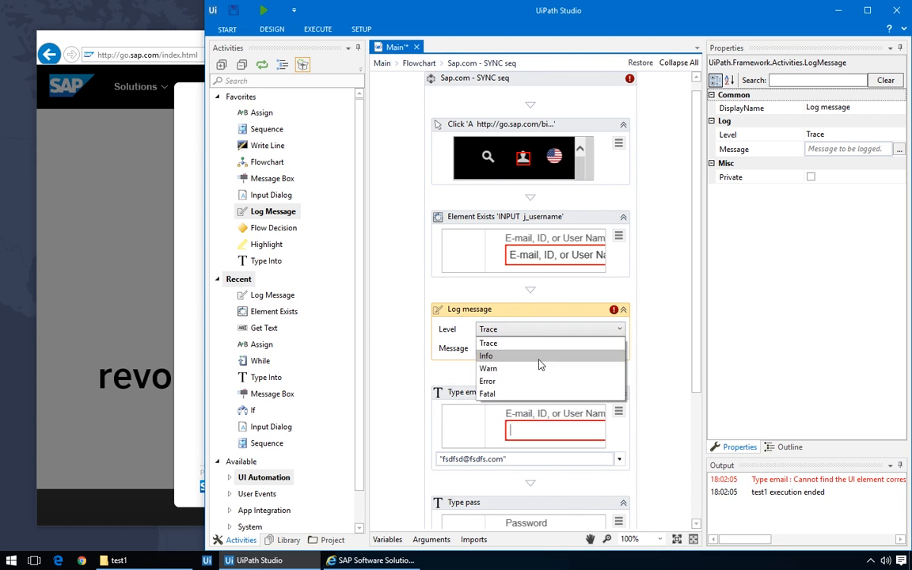
click(488, 368)
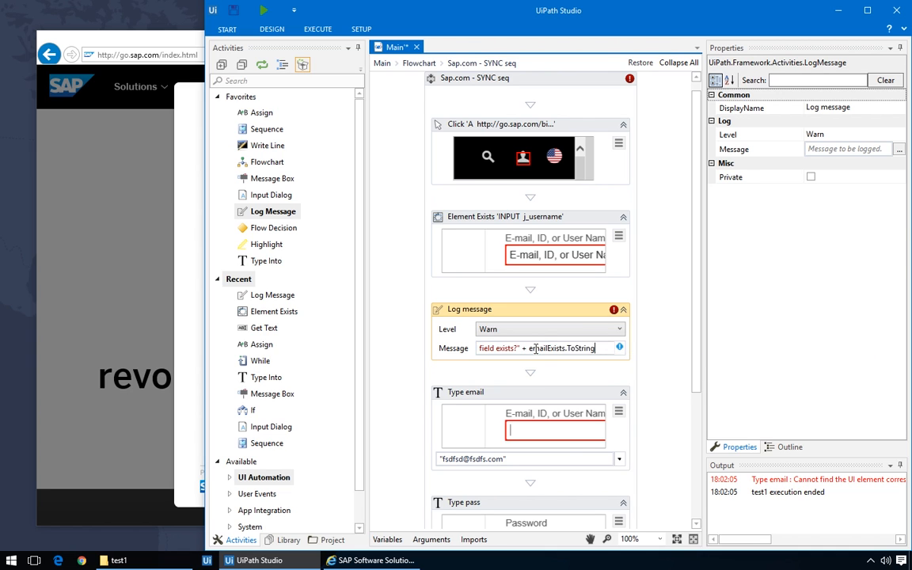
click(507, 216)
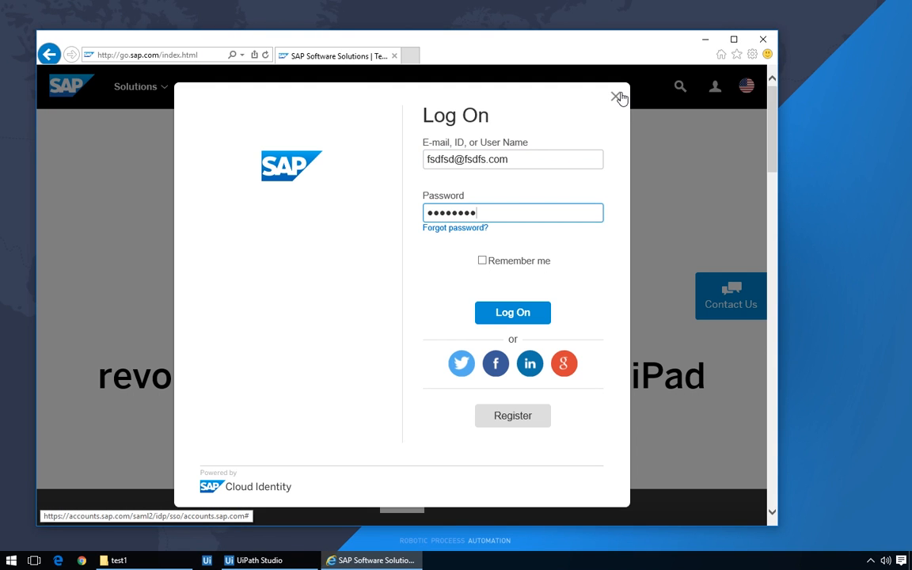
click(621, 96)
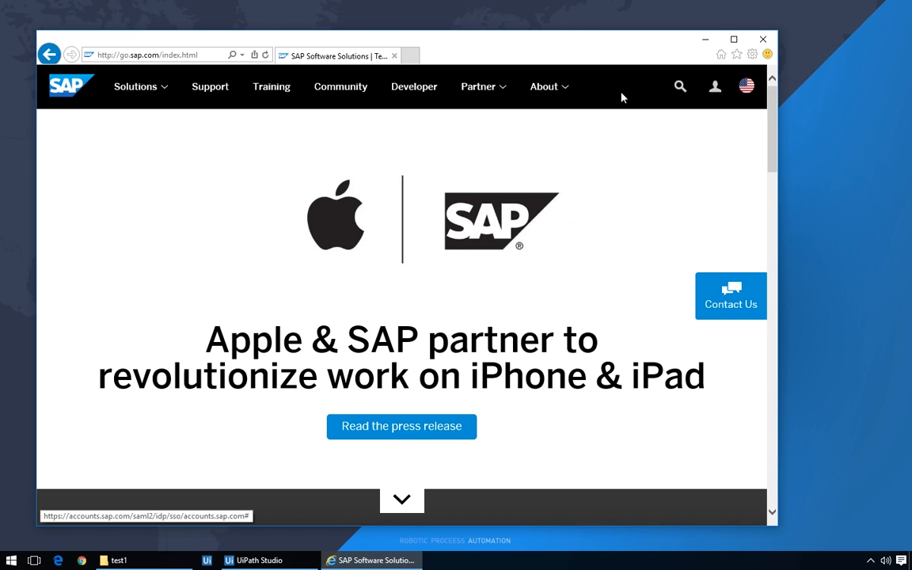
Run the workflow and acknowledge the SelectorNotFoundException on Type email.
click(260, 560)
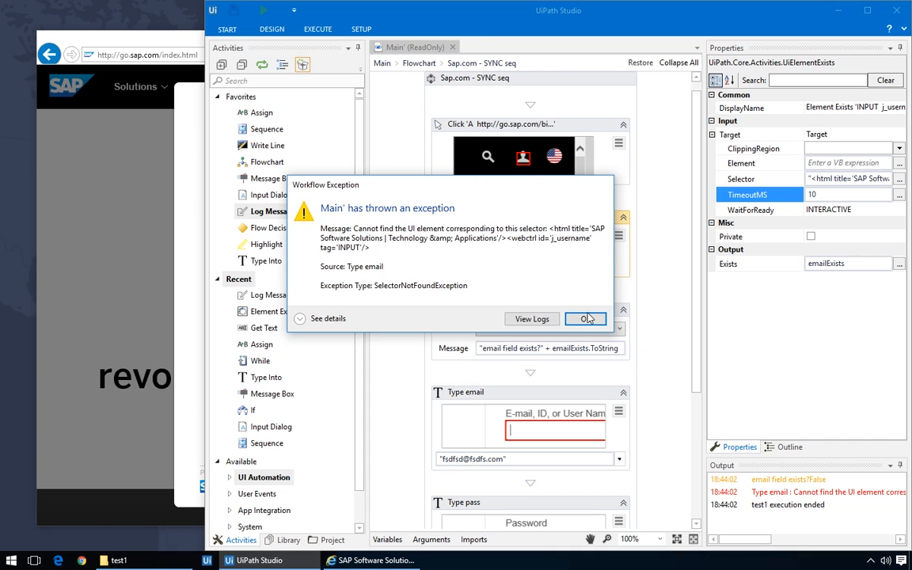
click(586, 318)
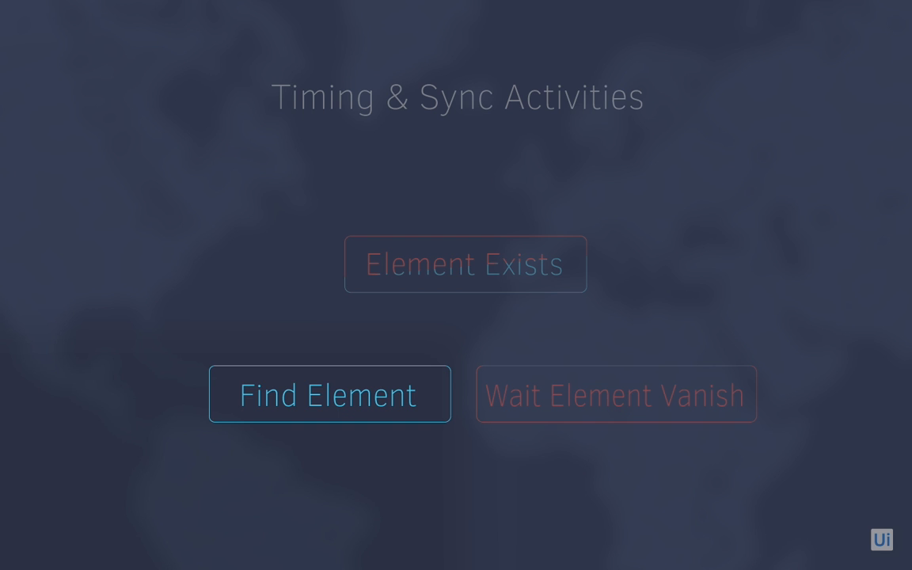
Start indicating a UI element over the SAP Log On form's fields.
click(616, 395)
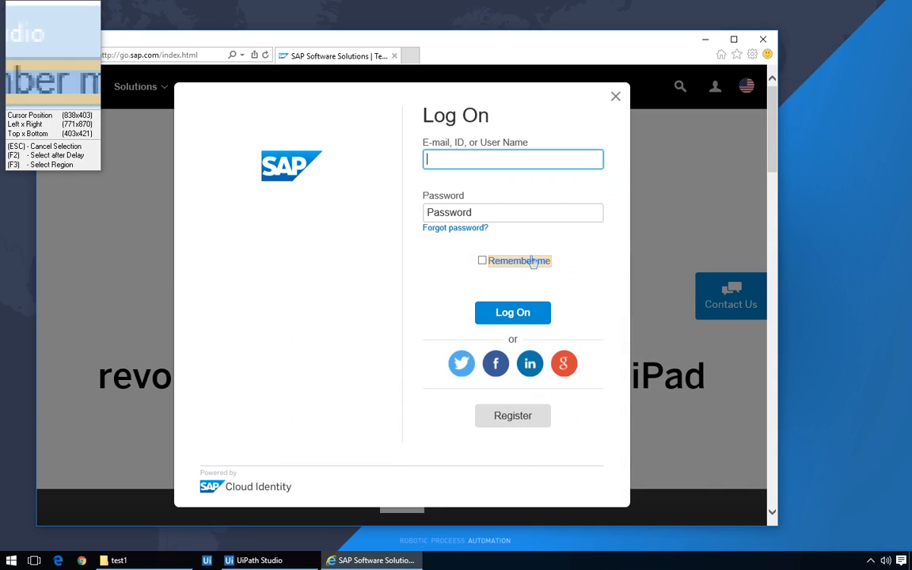
Cancel the element selection, reopen SAP Log On via the user icon, and close it again.
click(260, 561)
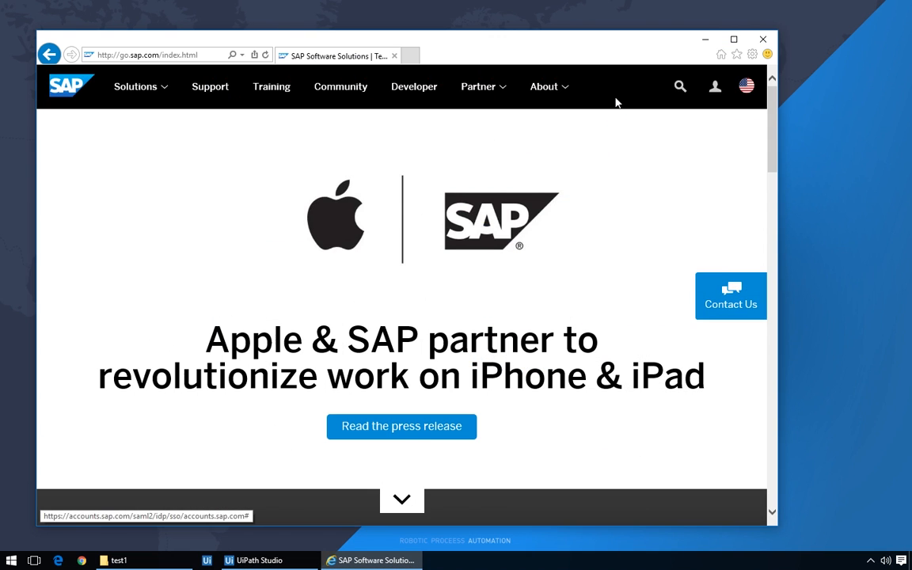
click(714, 85)
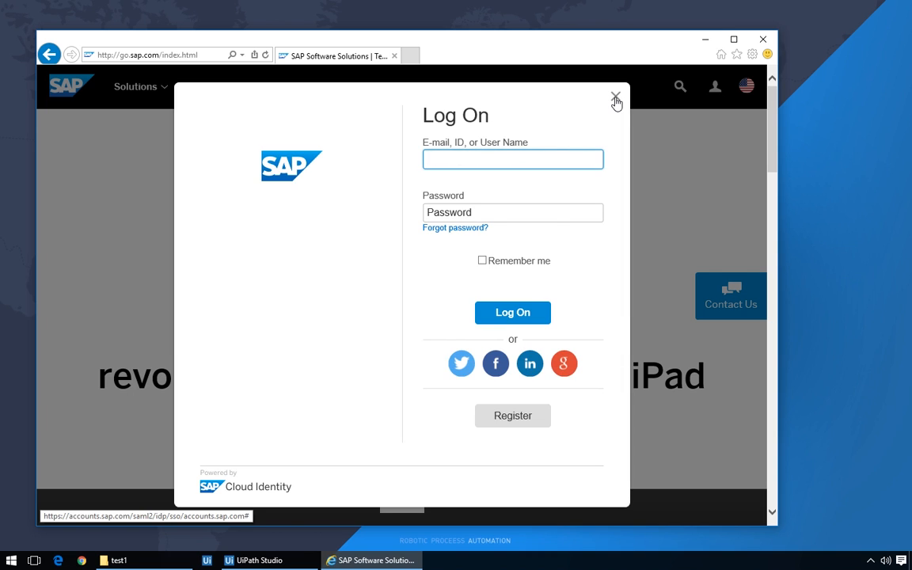
click(259, 561)
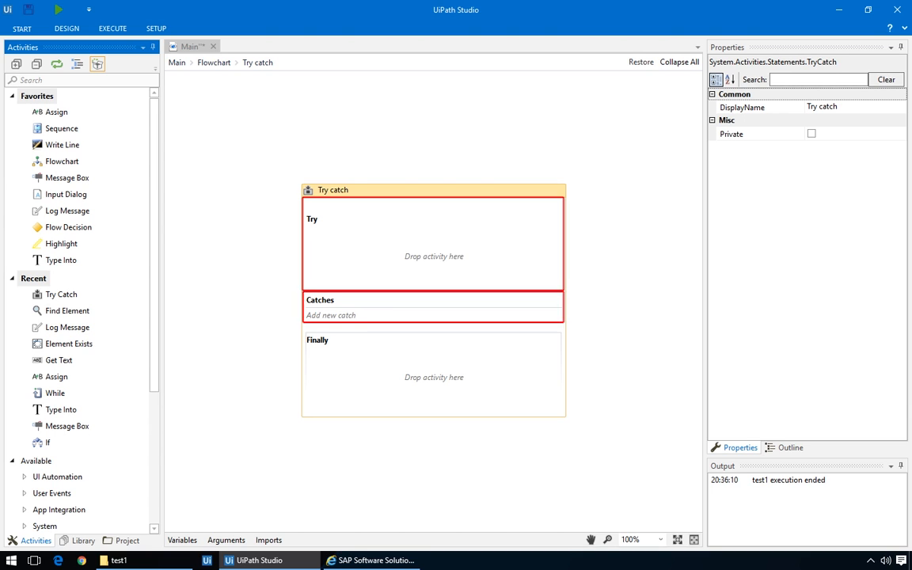
Add a System.Exception catch to the Try catch activity.
click(434, 374)
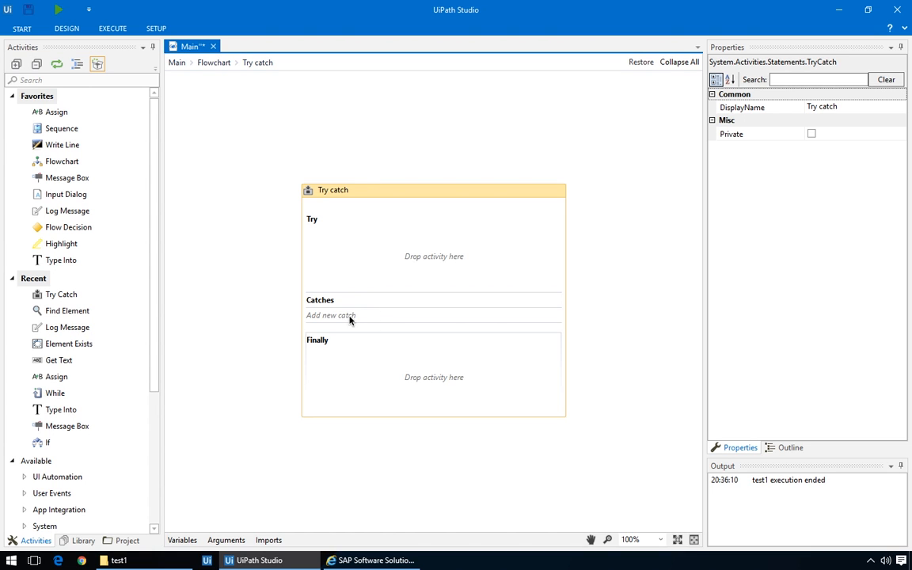
click(329, 316)
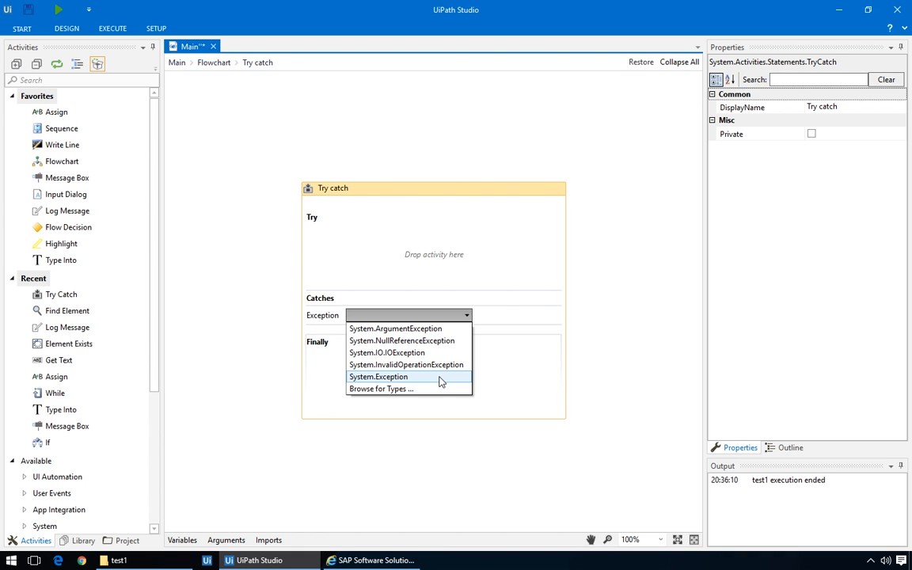
click(377, 377)
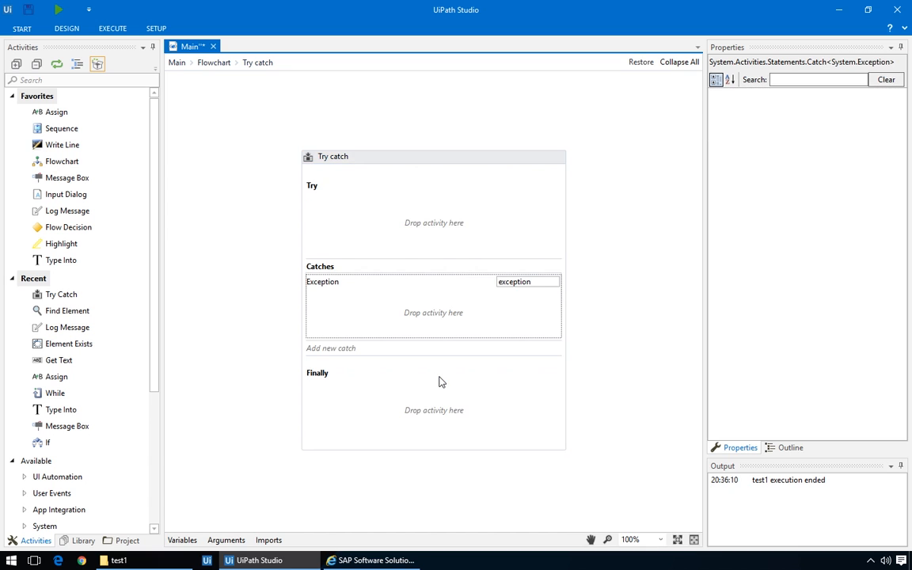
Add a second catch entry to the Try catch and choose its exception type.
click(434, 133)
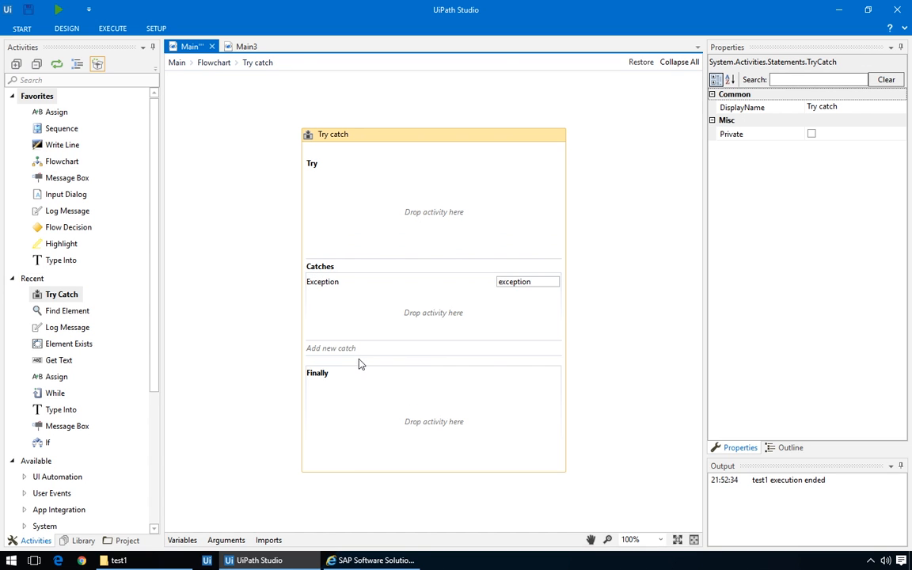
click(330, 348)
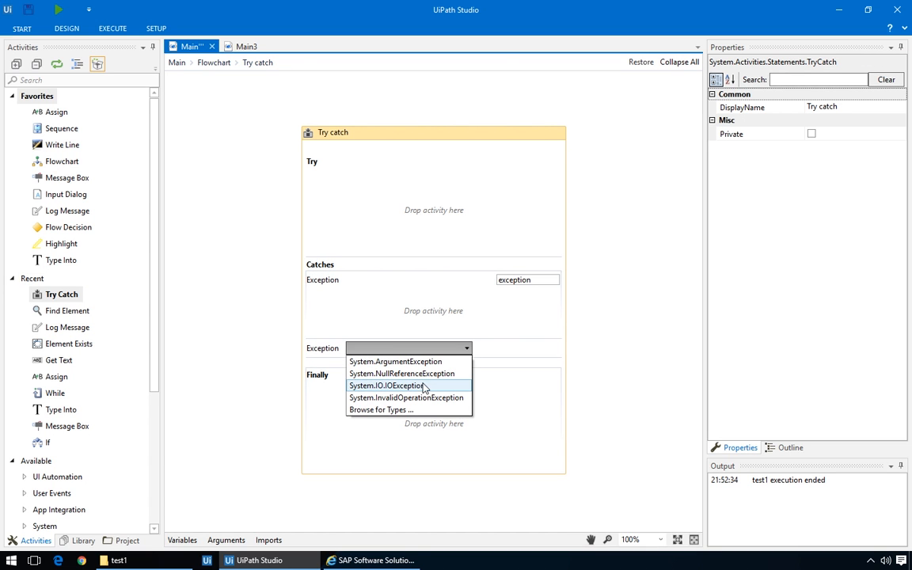
click(387, 387)
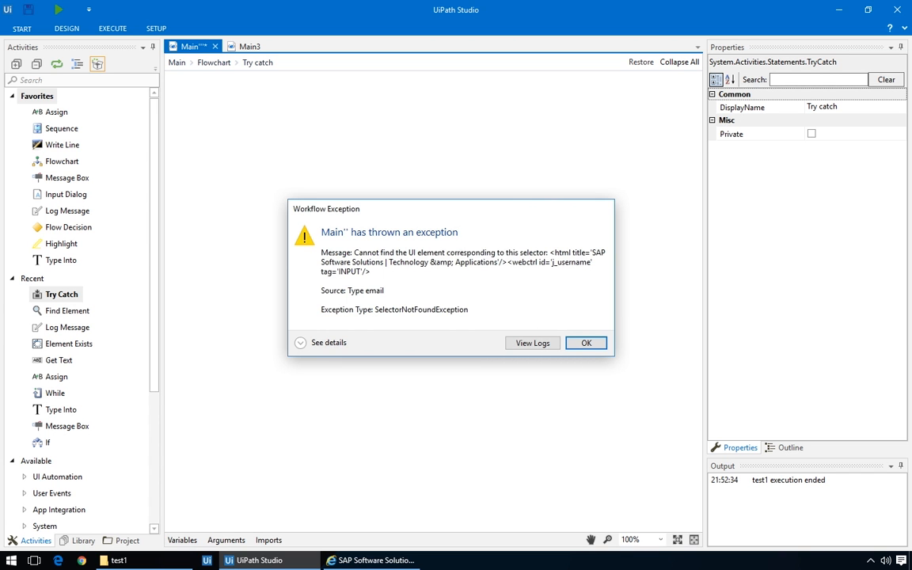
Acknowledge the Workflow Exception reporting the missing email field selector.
click(586, 342)
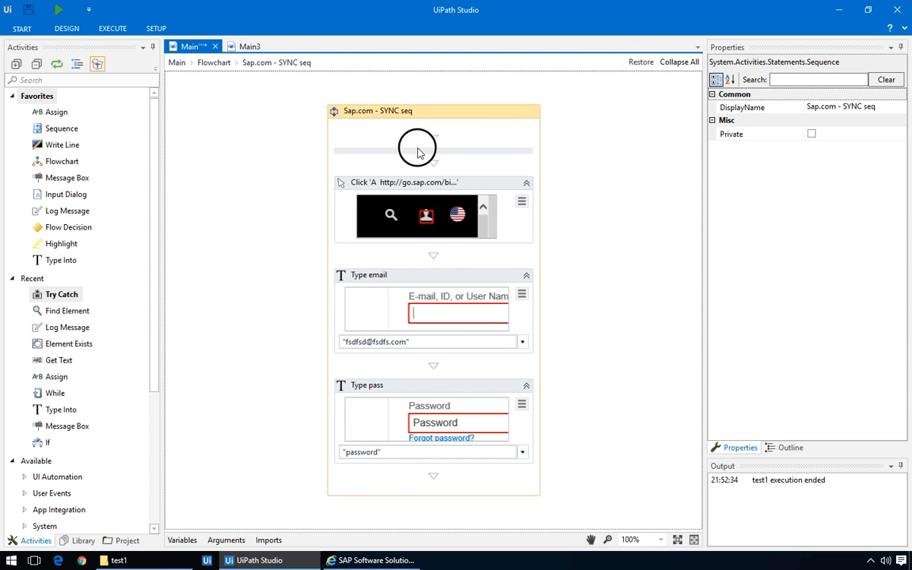
Surround the Click, Type email and Type pass activities with a Try catch.
scroll(down, 3)
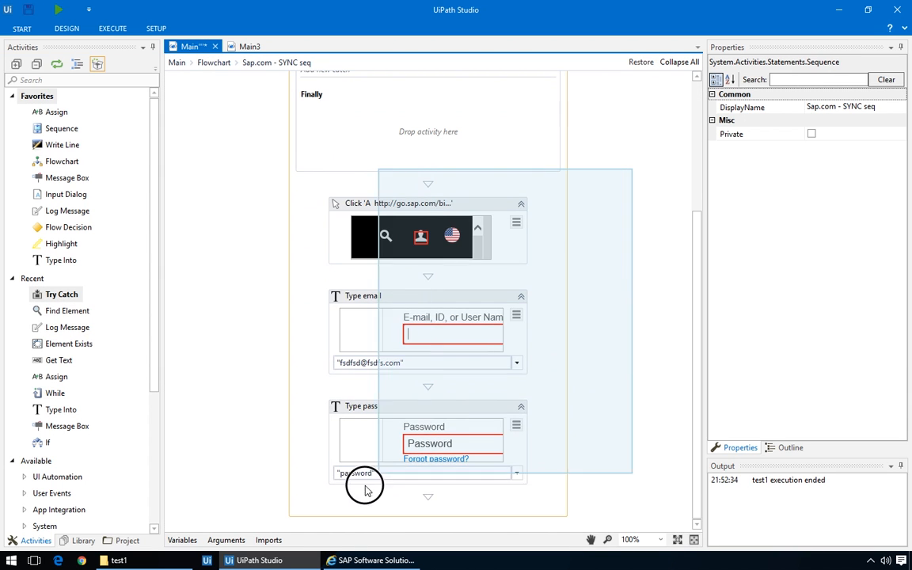
scroll(up, 3)
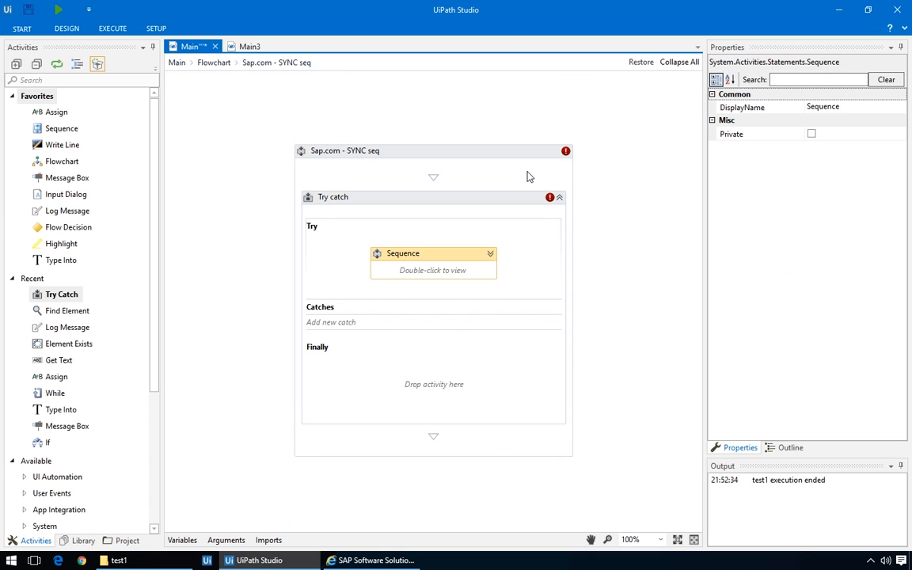
click(434, 152)
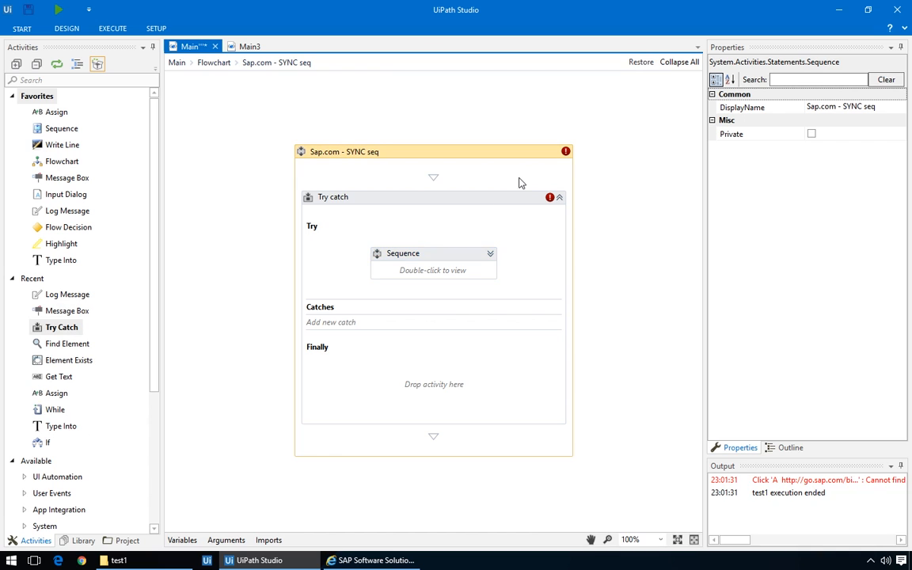
Add a System.Exception catch to the login Try catch.
click(329, 321)
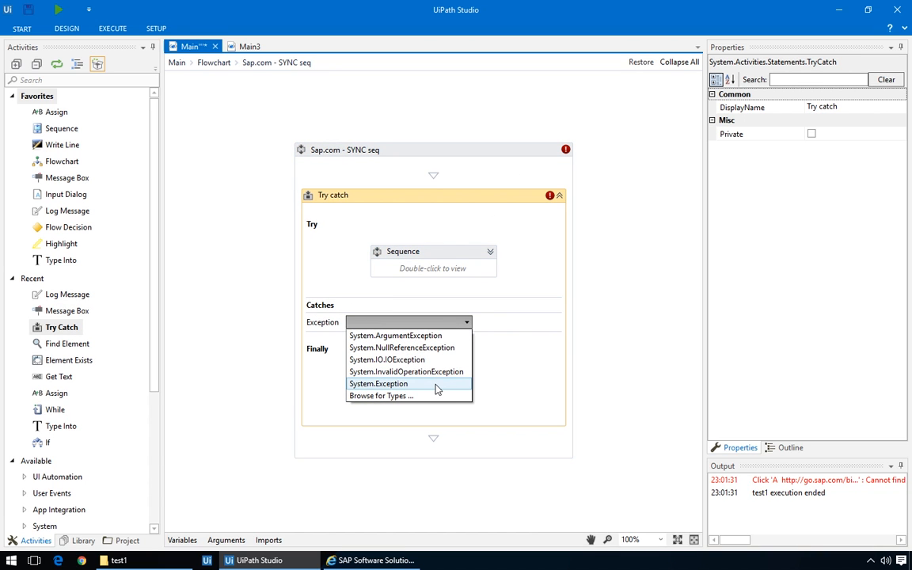
click(379, 383)
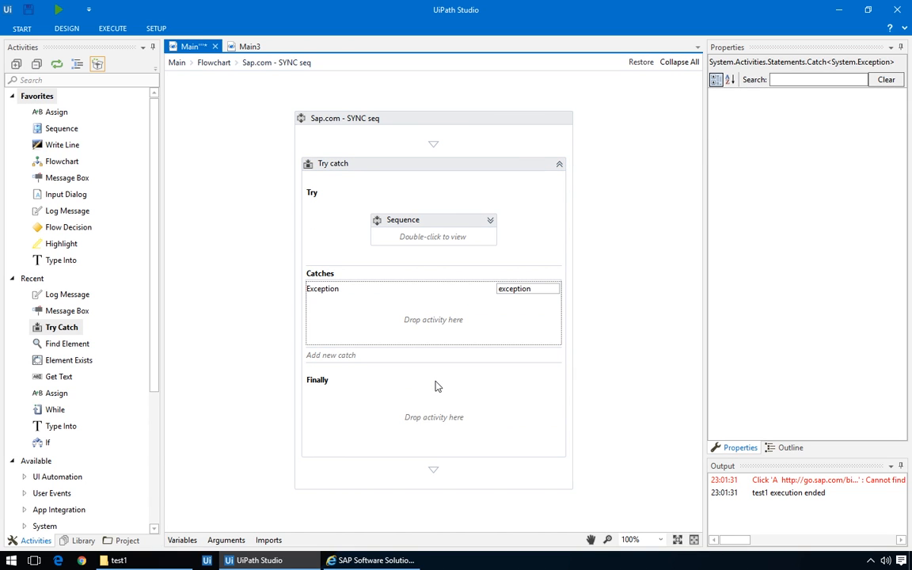
mouse_move(355, 328)
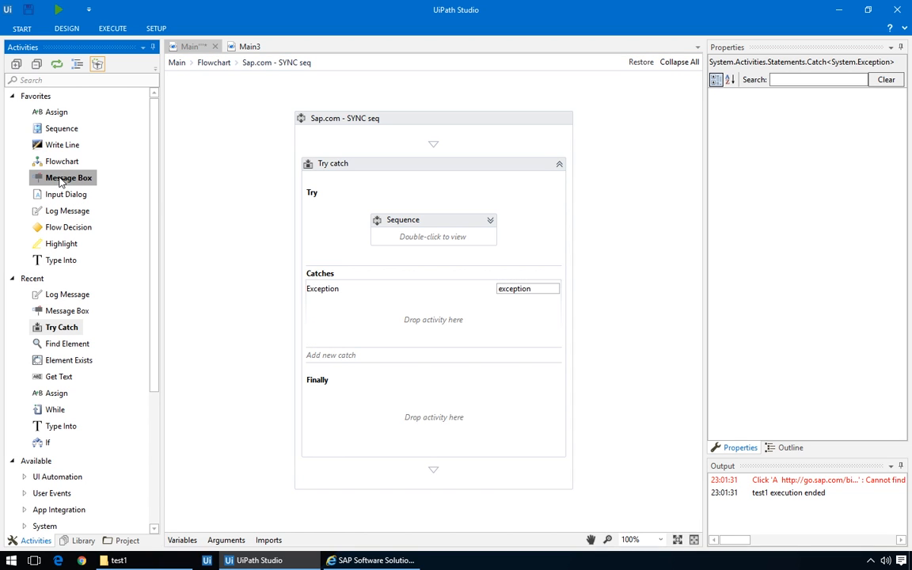
mouse_move(62, 146)
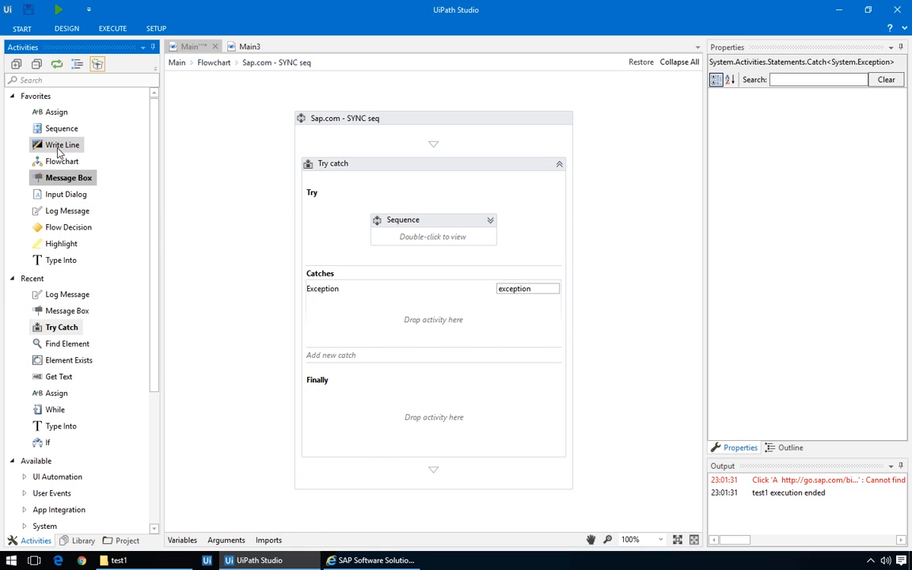
mouse_move(64, 144)
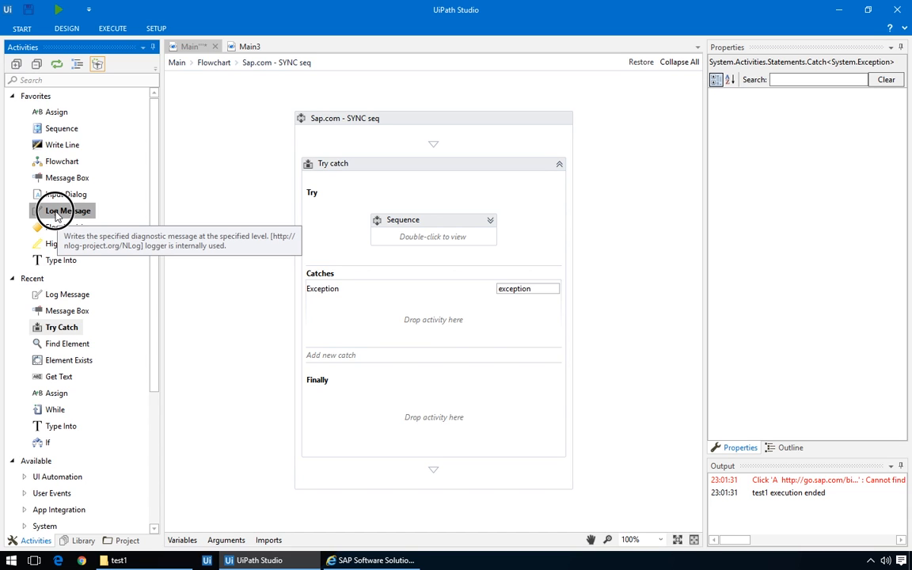
mouse_move(412, 309)
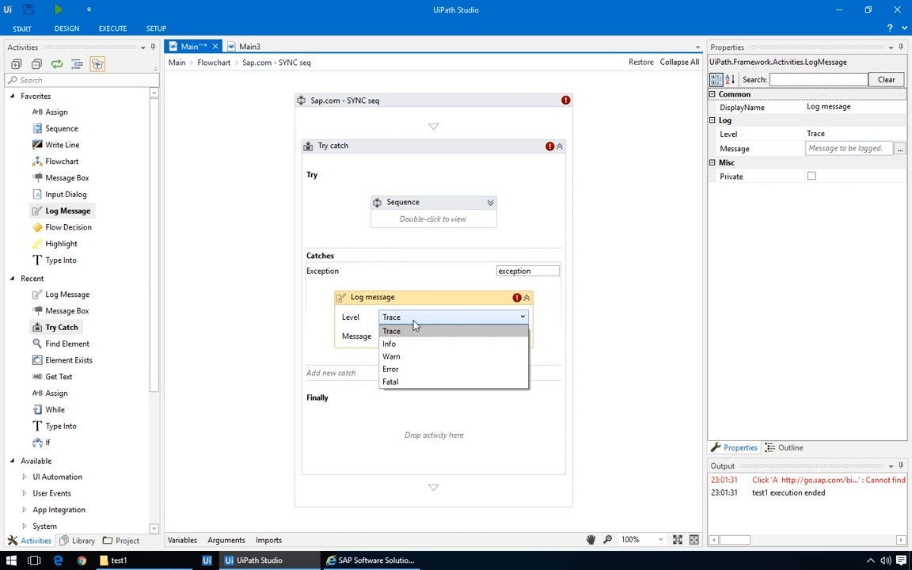
Set the Log message to Warn level with text 'An error occurred while logging in'.
click(391, 355)
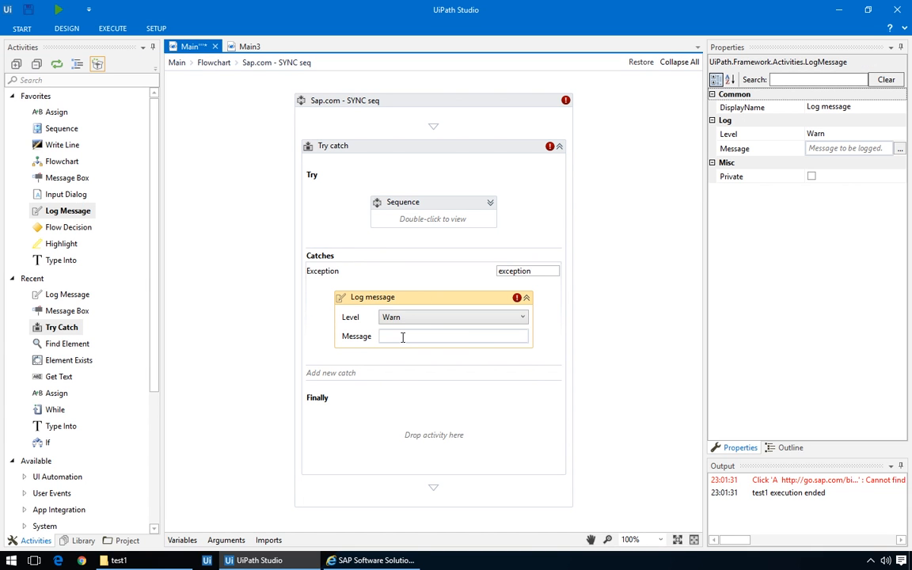
text("An error occurred while logging in")
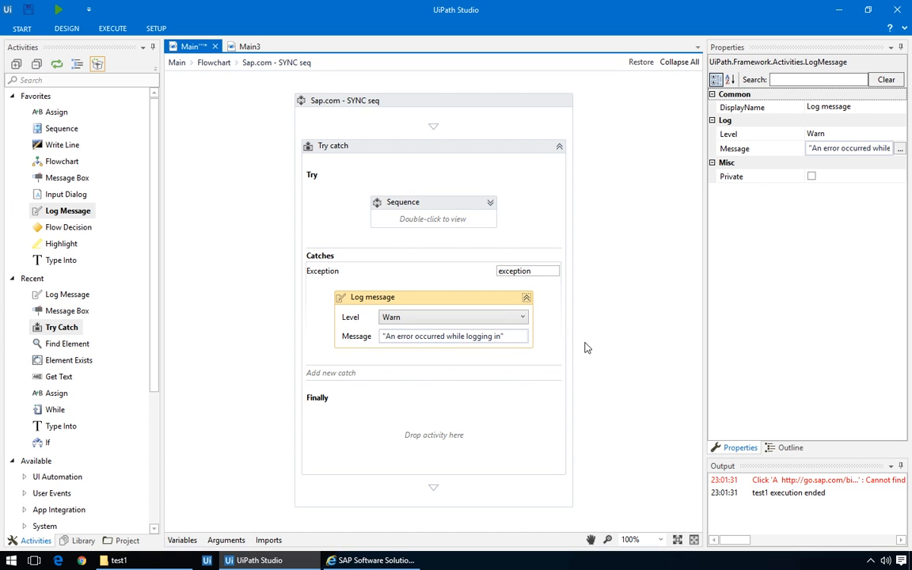
double_click(434, 219)
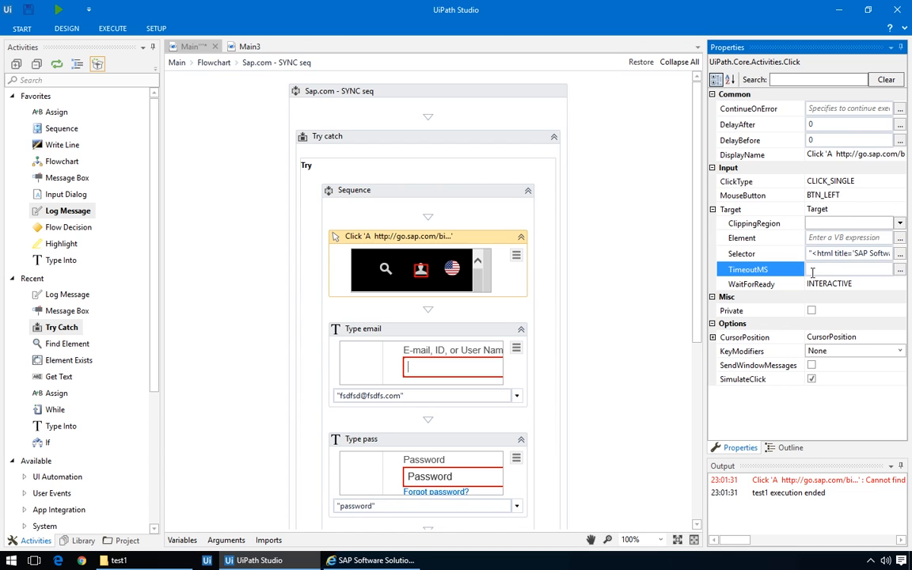
Set the login Click activity's TimeoutMS to 500 and run the workflow to trigger the catch.
text(500)
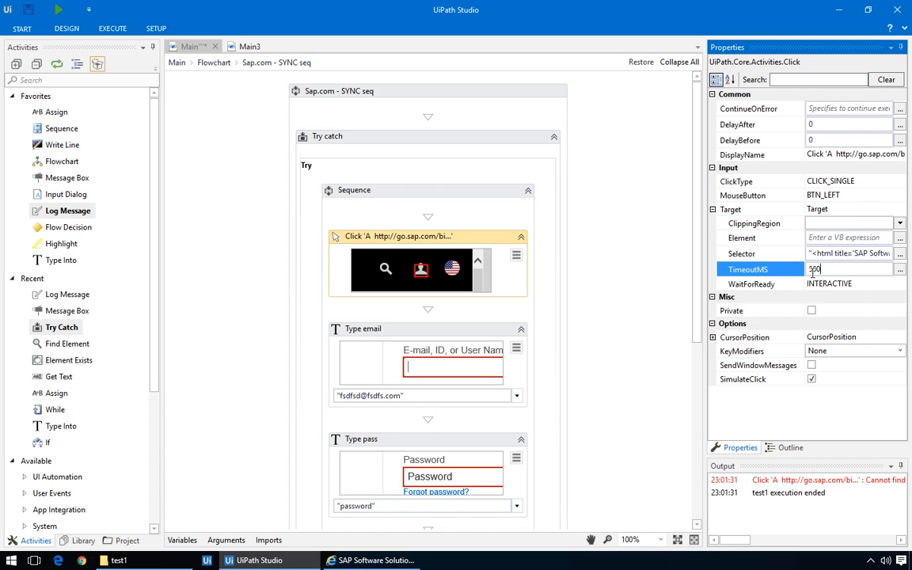
click(373, 561)
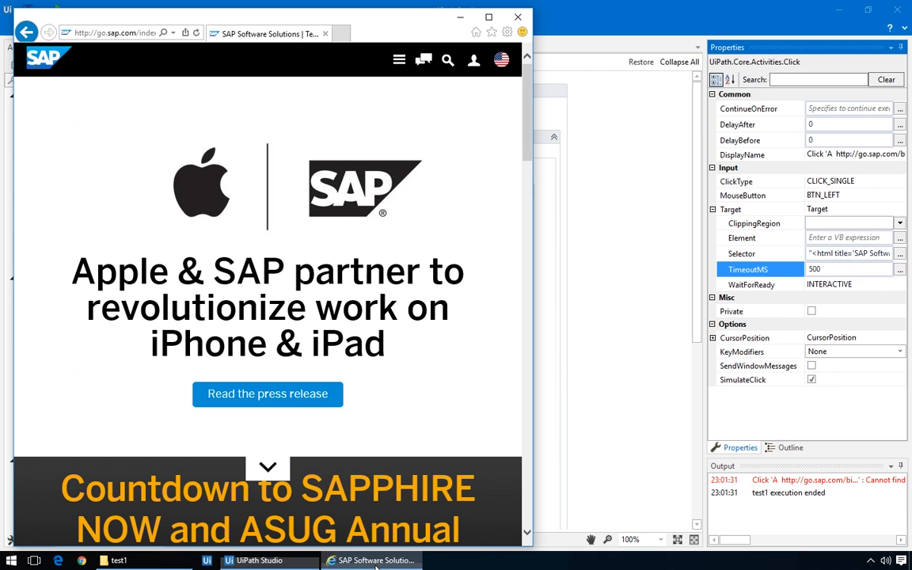
click(260, 560)
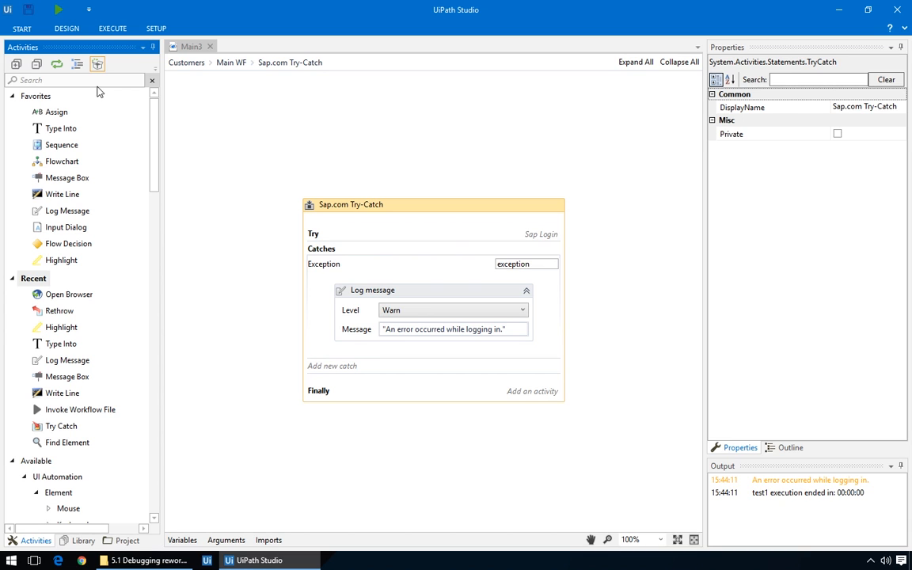
Add a Rethrow to the catch, run, and dismiss the resulting selector-not-found exception report.
text(ret)
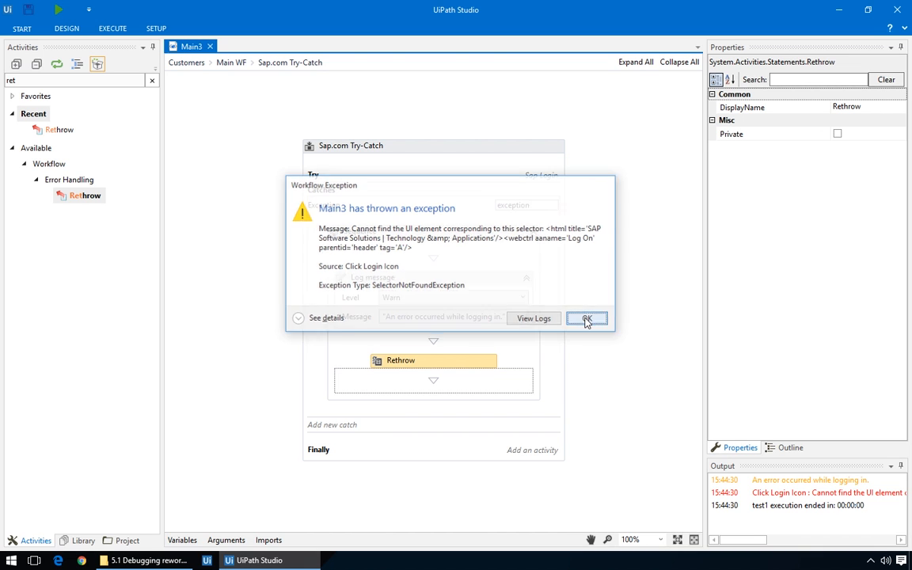
click(586, 317)
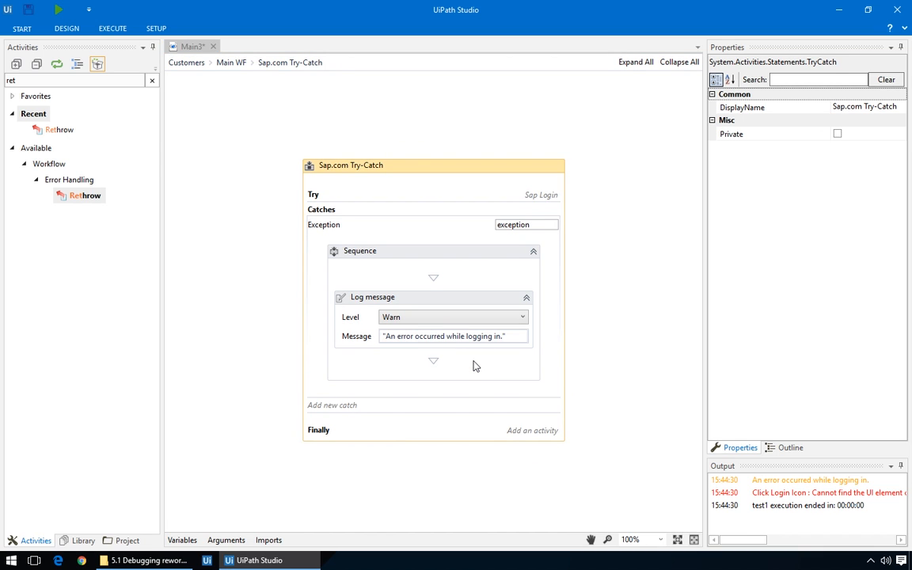
mouse_move(514, 340)
text(:)
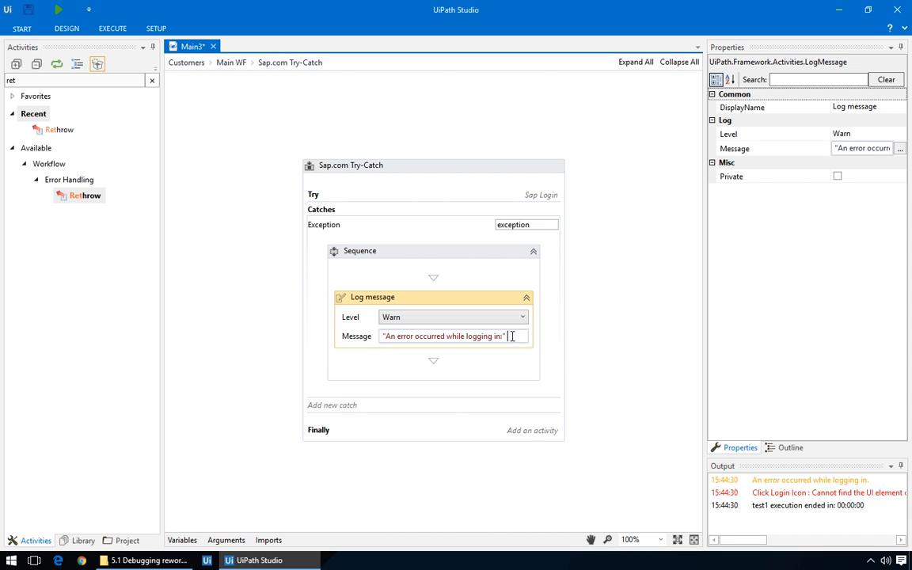
Append + exception.Message to the warning text, run, and review the logged message details.
text(+ exception.)
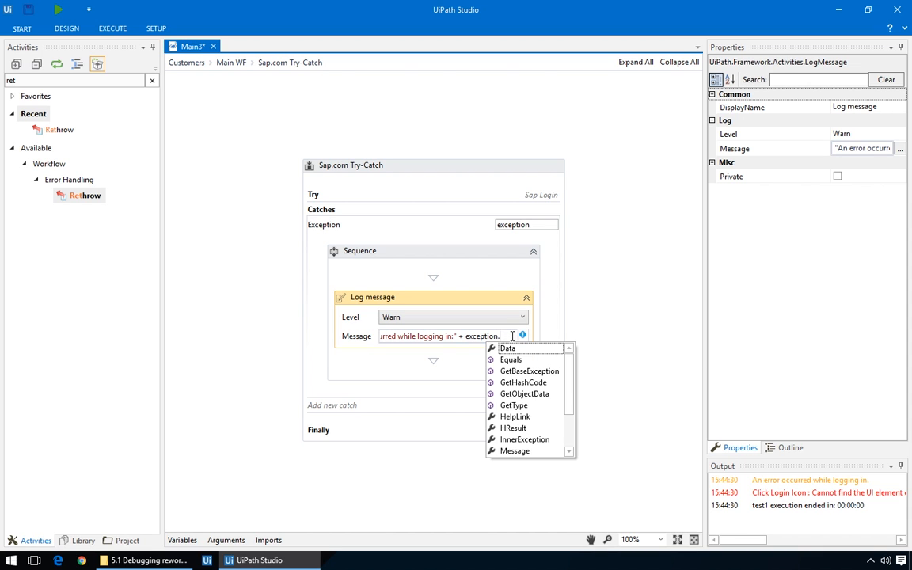
click(582, 334)
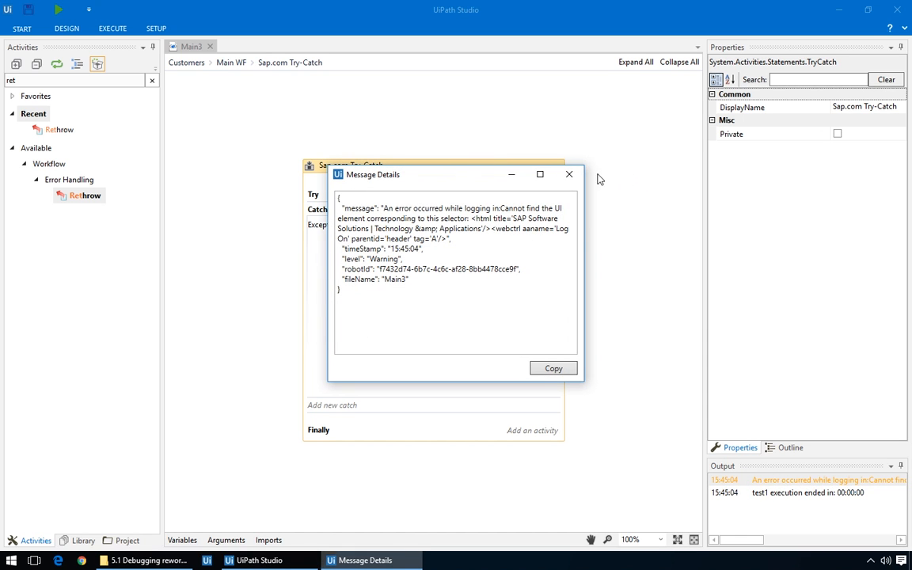
click(569, 175)
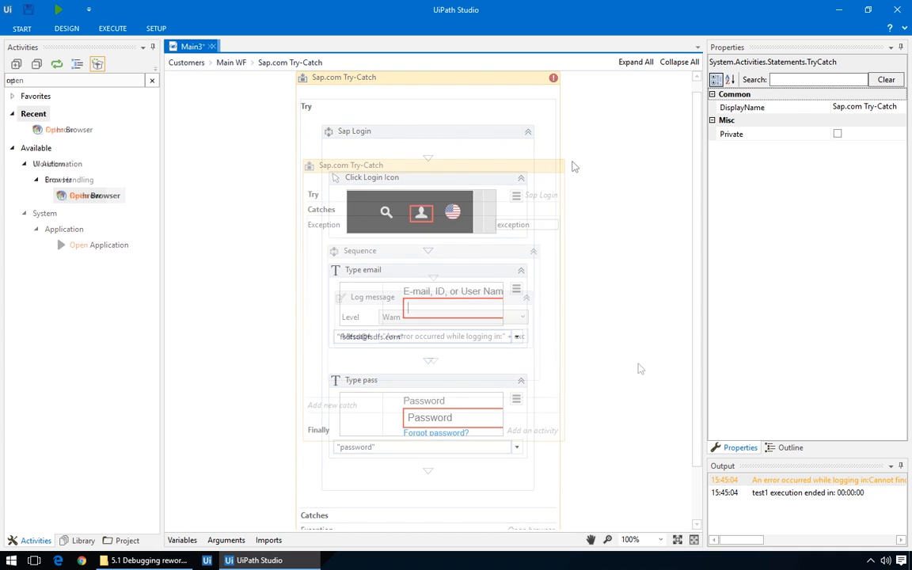
Cut the logging sequence from the catch and drop an Open Browser activity in its place.
right_click(372, 297)
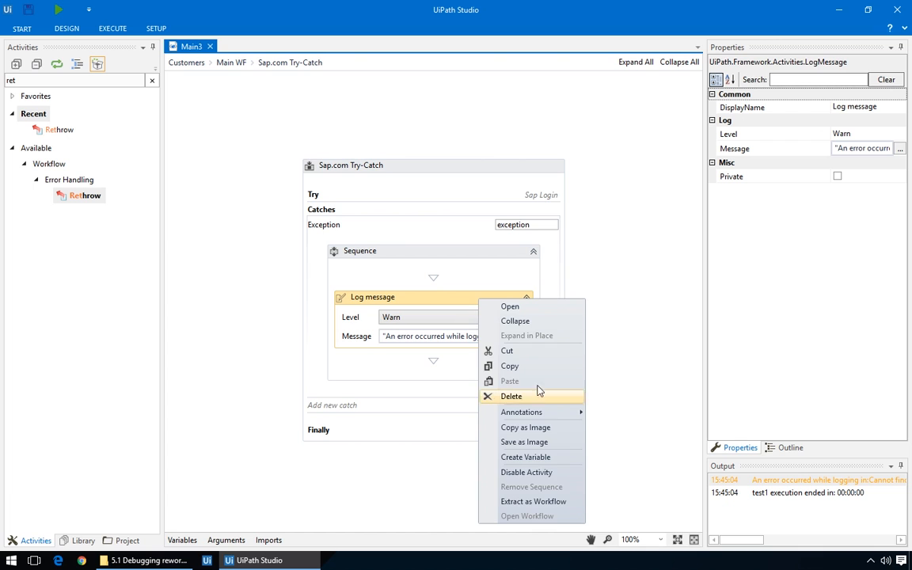
click(426, 250)
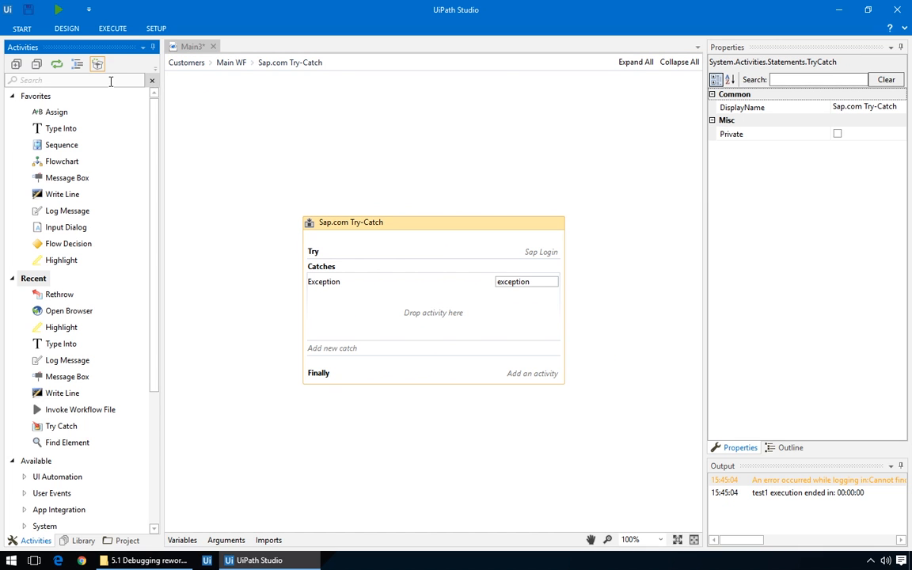
text(open)
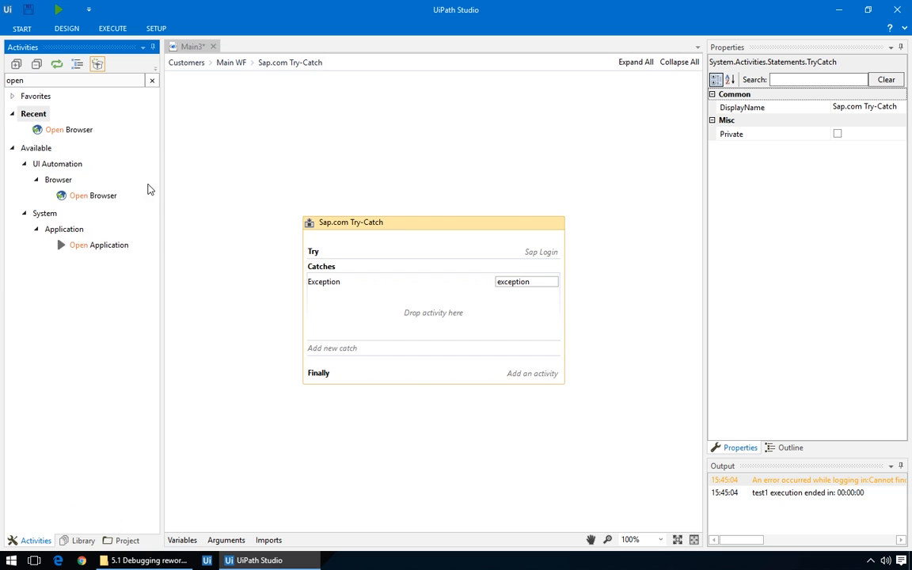
drag(68, 130, 434, 312)
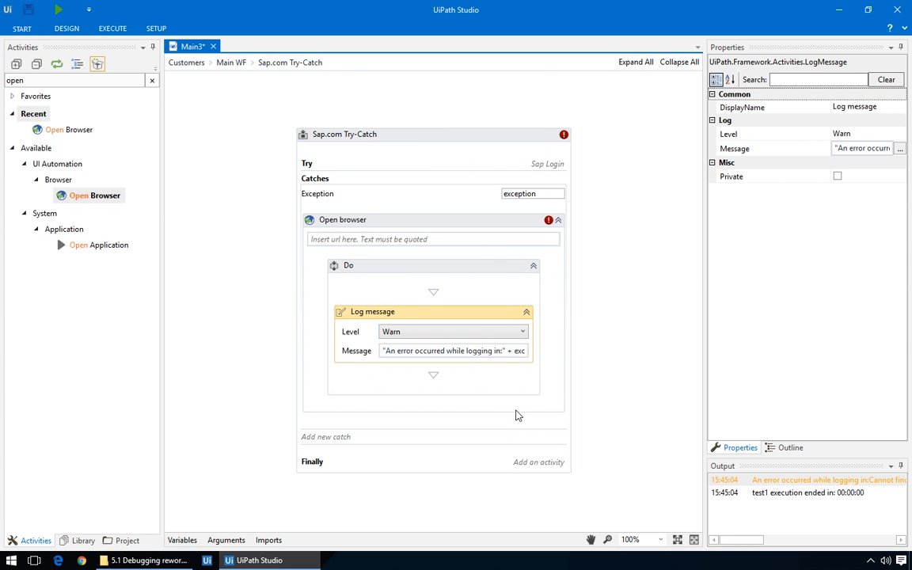
mouse_move(614, 393)
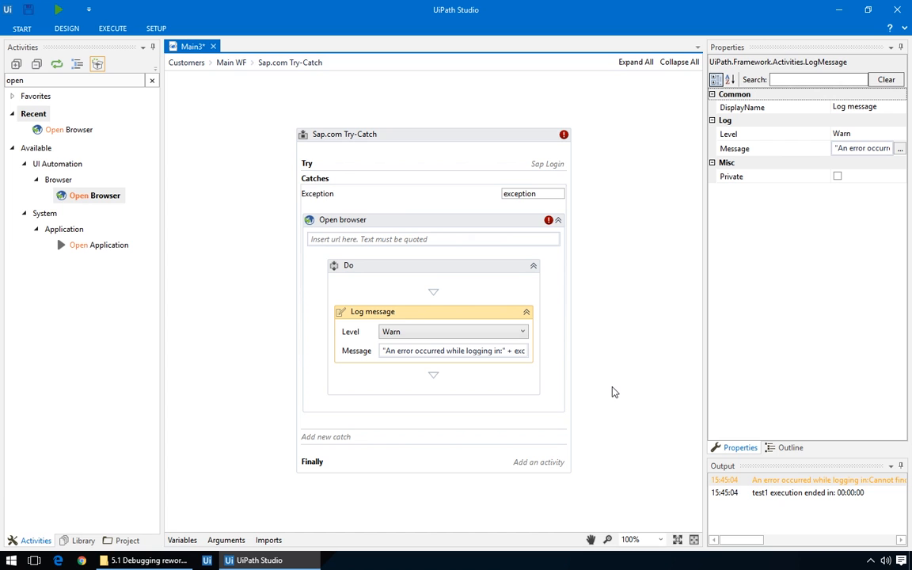
mouse_move(491, 239)
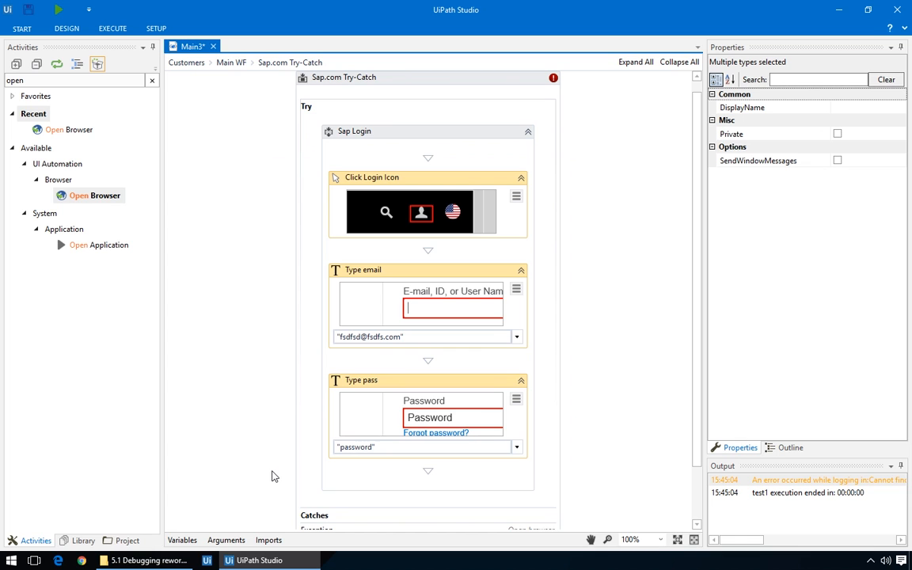
click(529, 132)
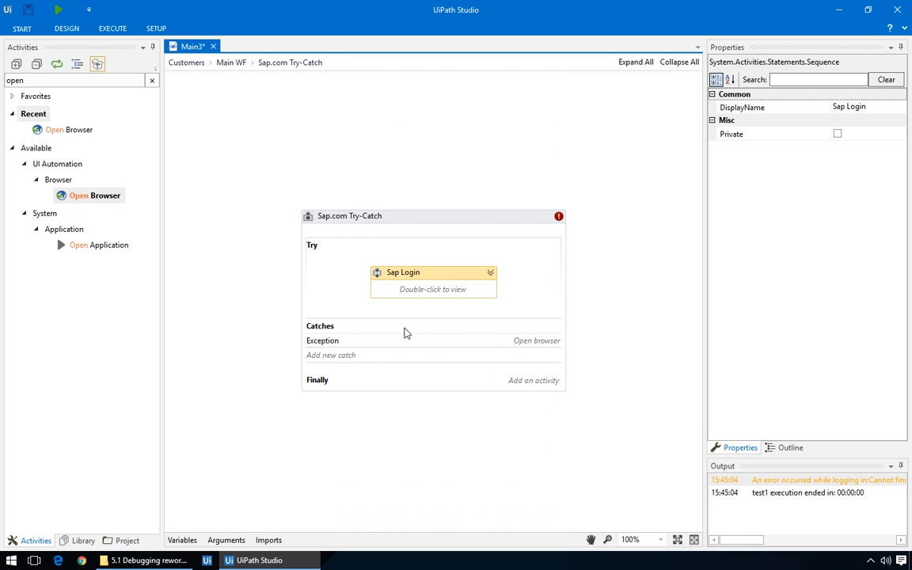
right_click(380, 266)
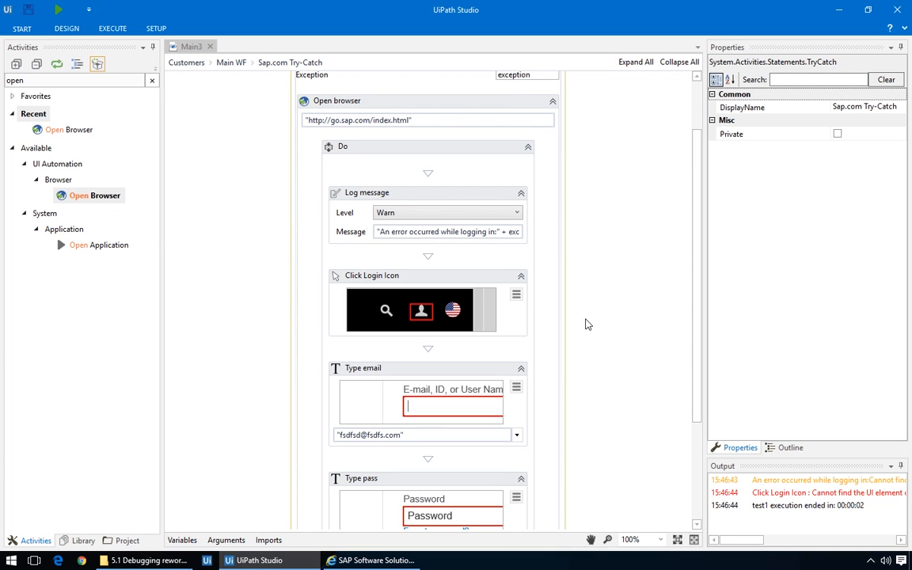
click(428, 121)
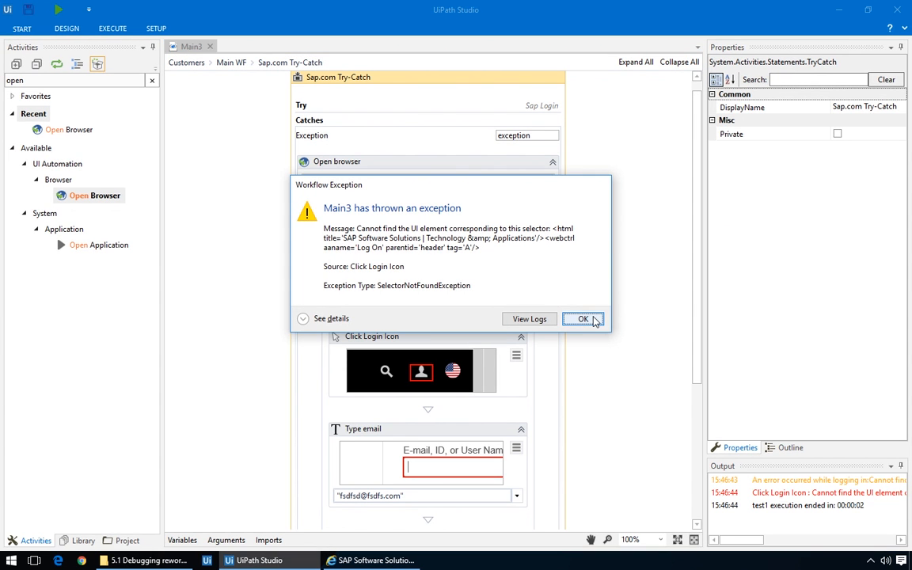
Edit Click Login Icon's TimeoutMS and reword the warning to 'Recovering from browser crash' plus the exception message.
click(583, 318)
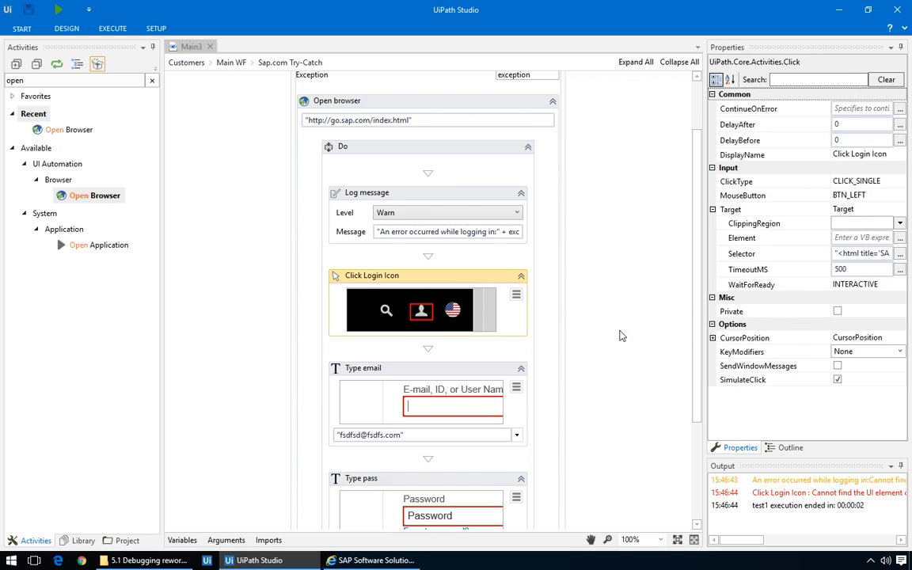
click(861, 270)
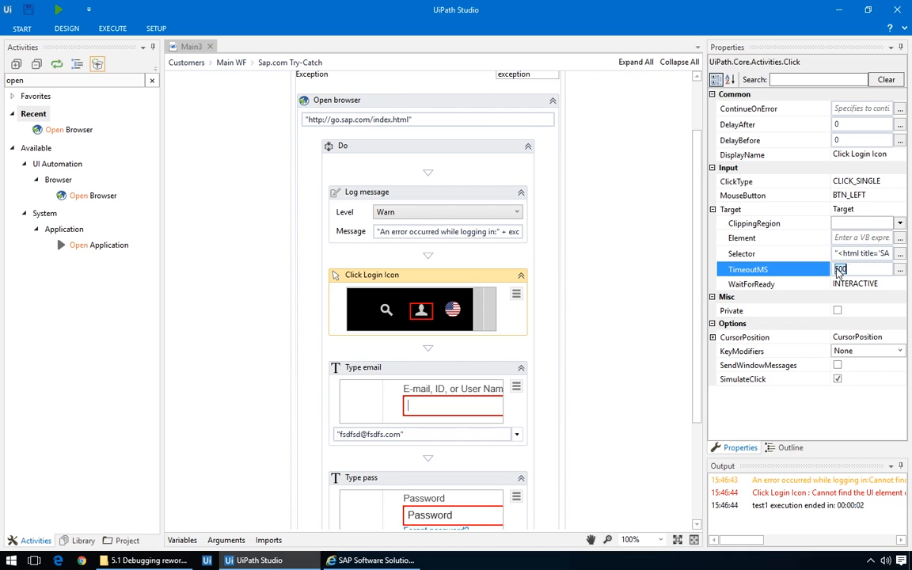
triple_click(864, 270)
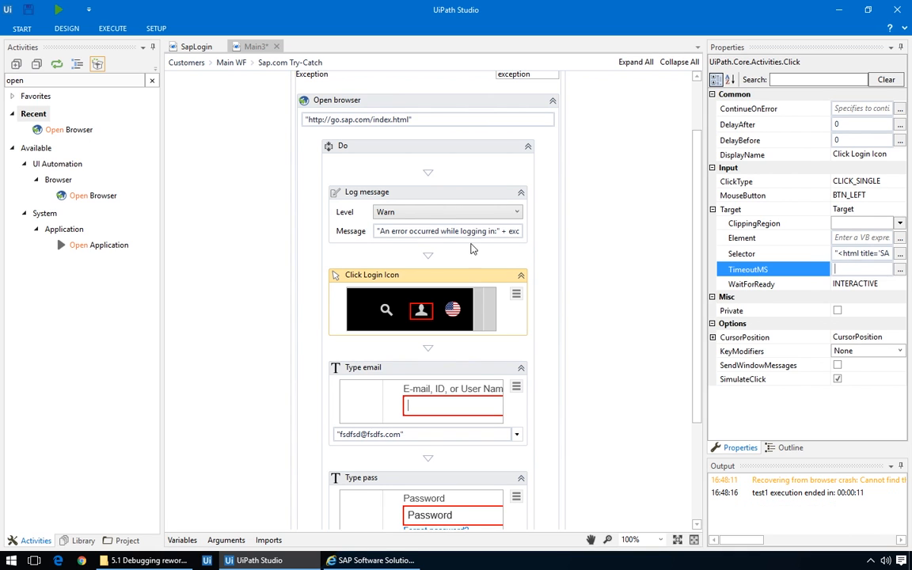
click(367, 192)
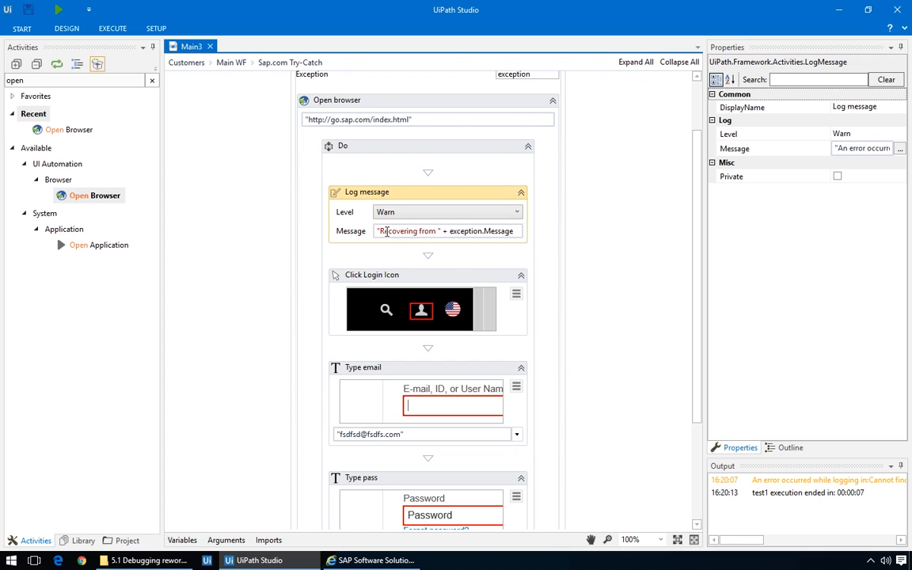
text(browser crash)
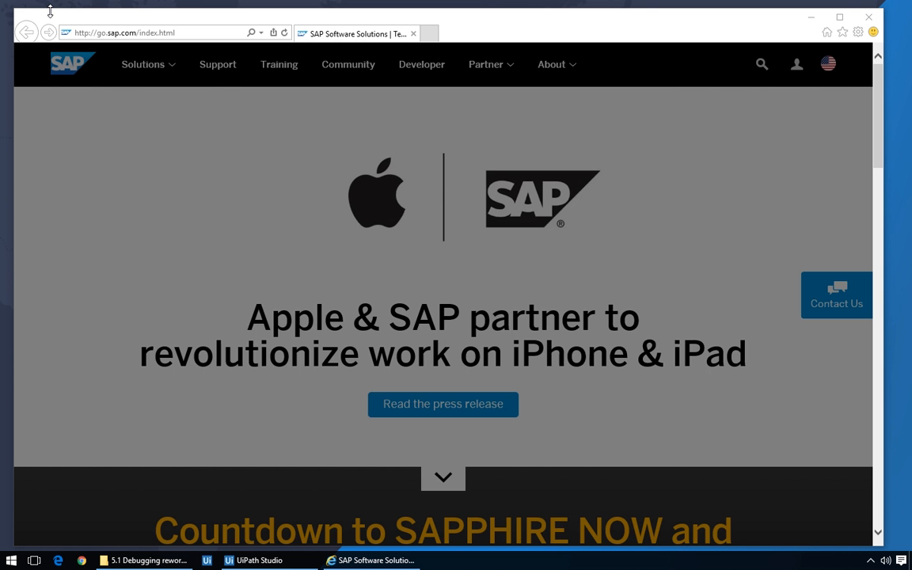
Check the robot-reopened SAP homepage in Internet Explorer and return to UiPath Studio.
click(230, 561)
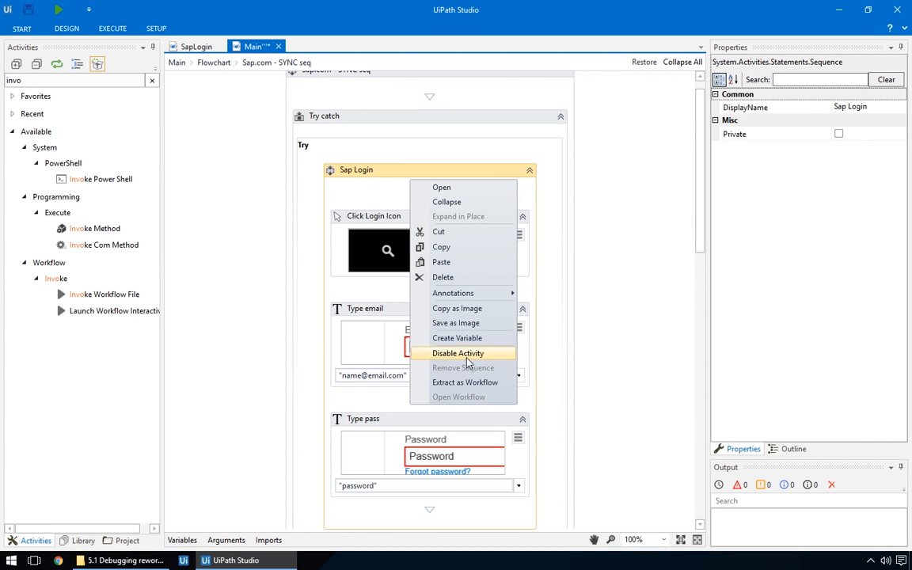
mouse_move(465, 382)
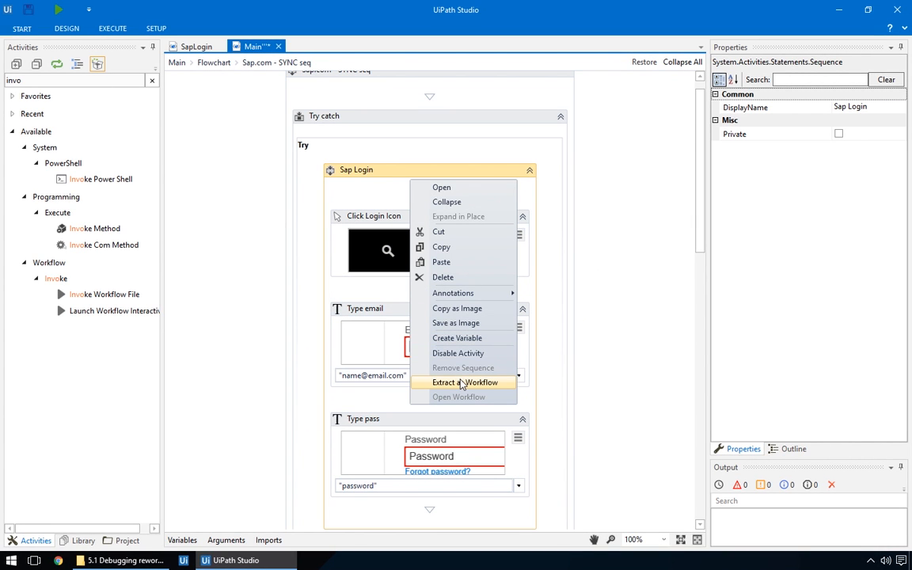
Extract the Sap Login sequence as a new SapLogin workflow and return to Main.
click(465, 382)
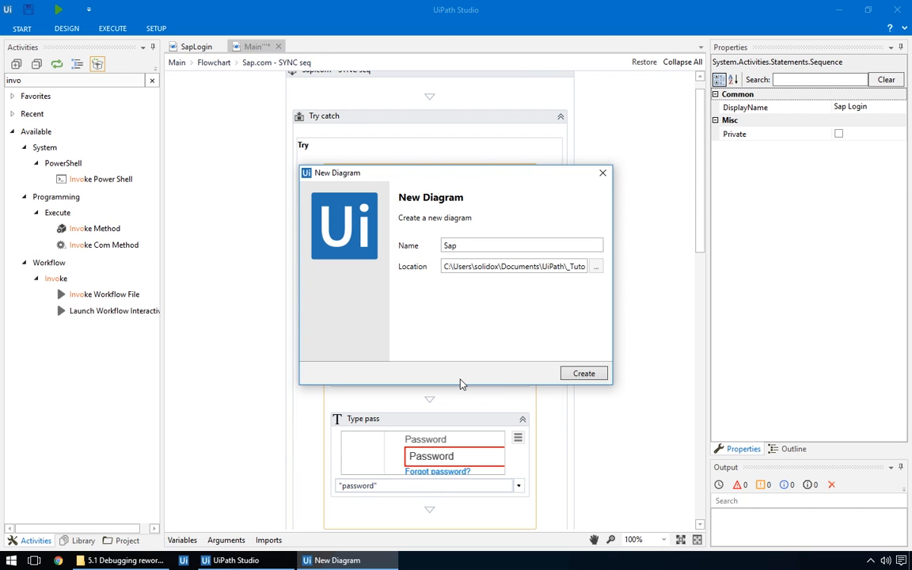
click(583, 374)
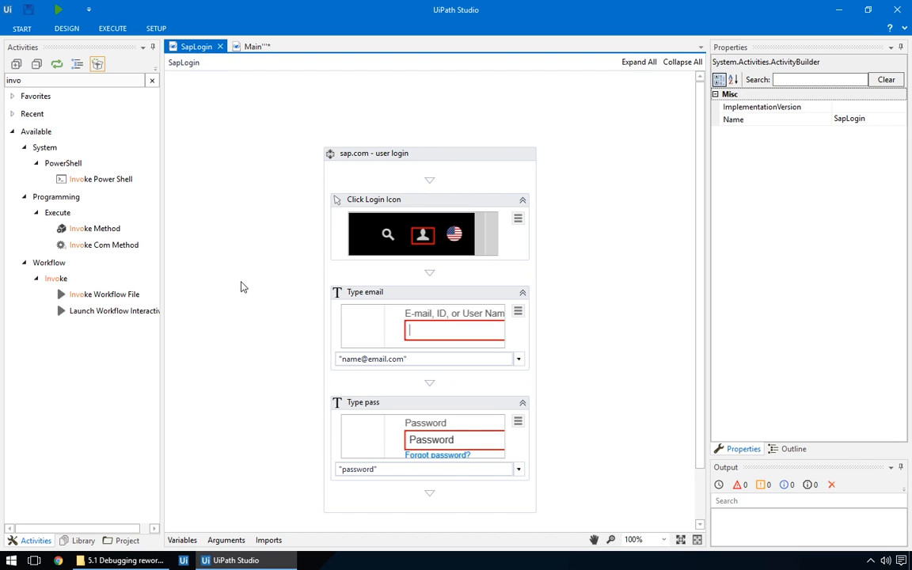
mouse_move(255, 46)
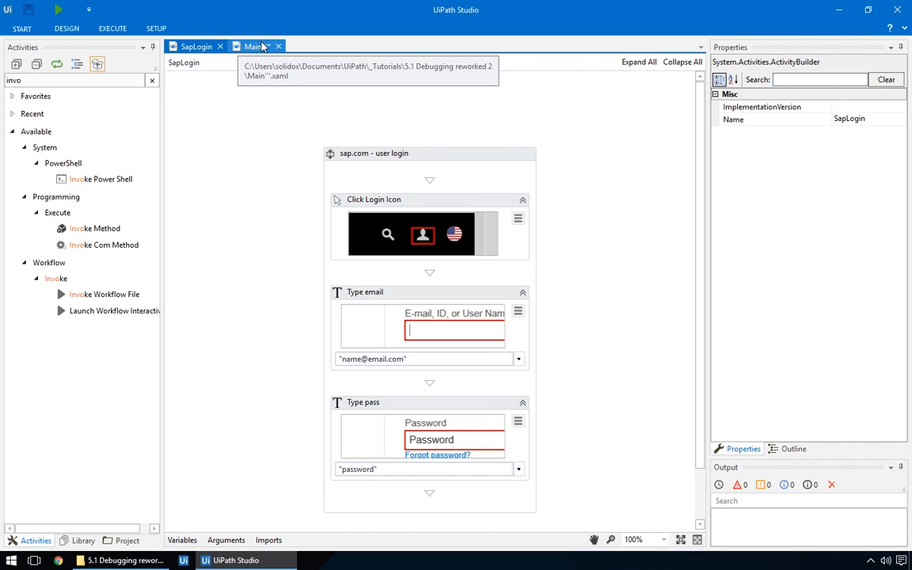
click(253, 46)
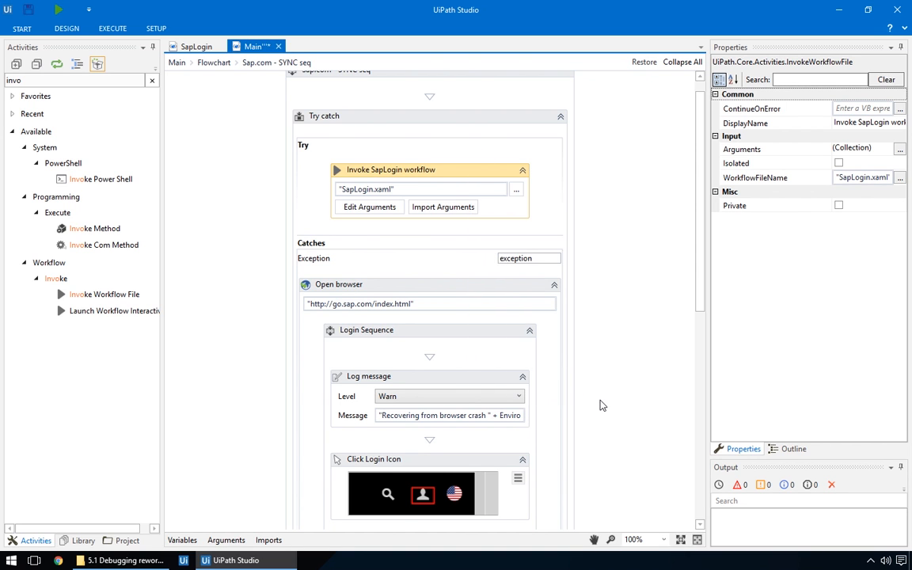
Place Invoke Workflow File SapLogin.xaml inside the catch's Open browser and run the recovery.
scroll(down, 3)
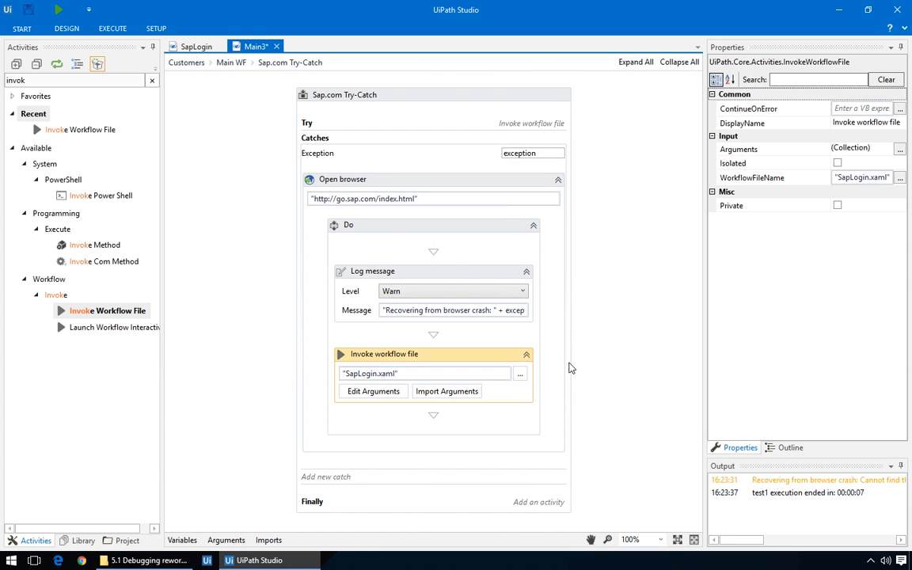
mouse_move(610, 364)
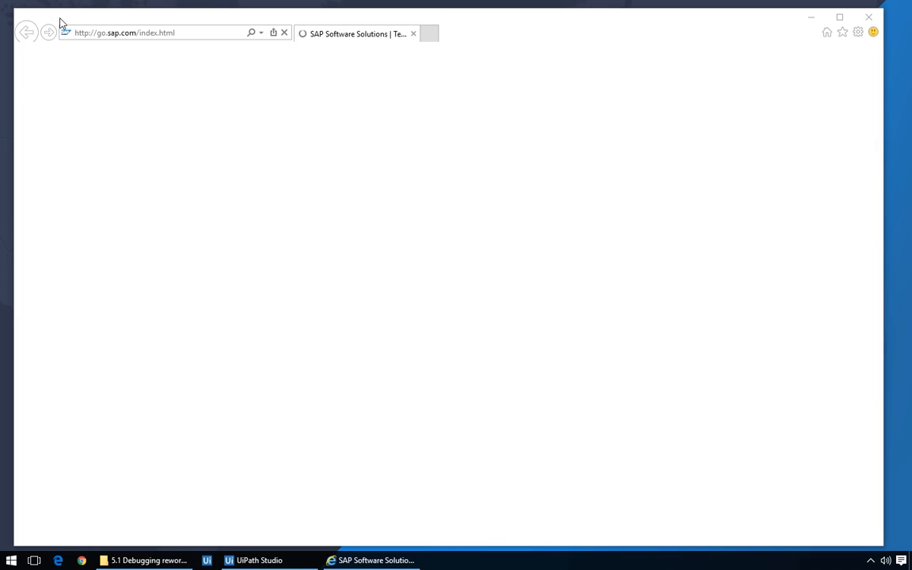
click(253, 561)
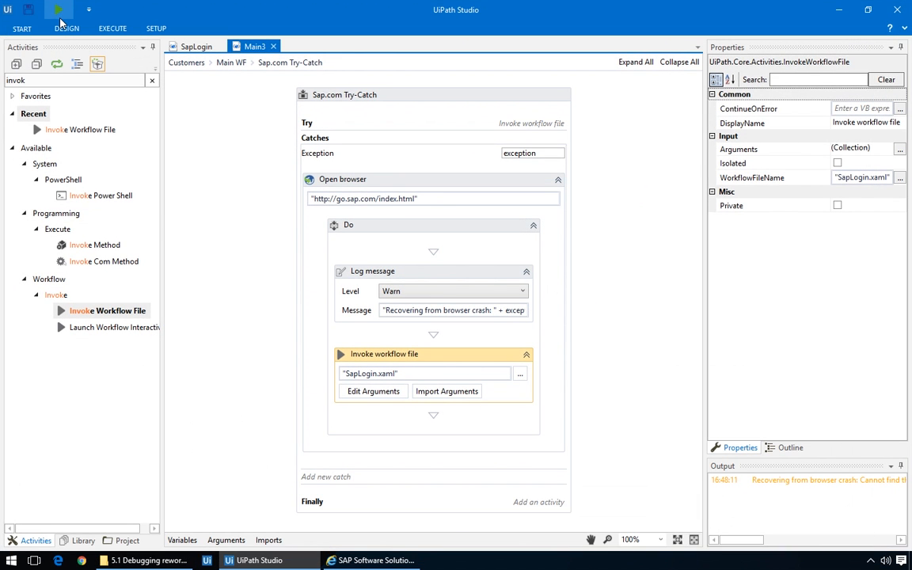